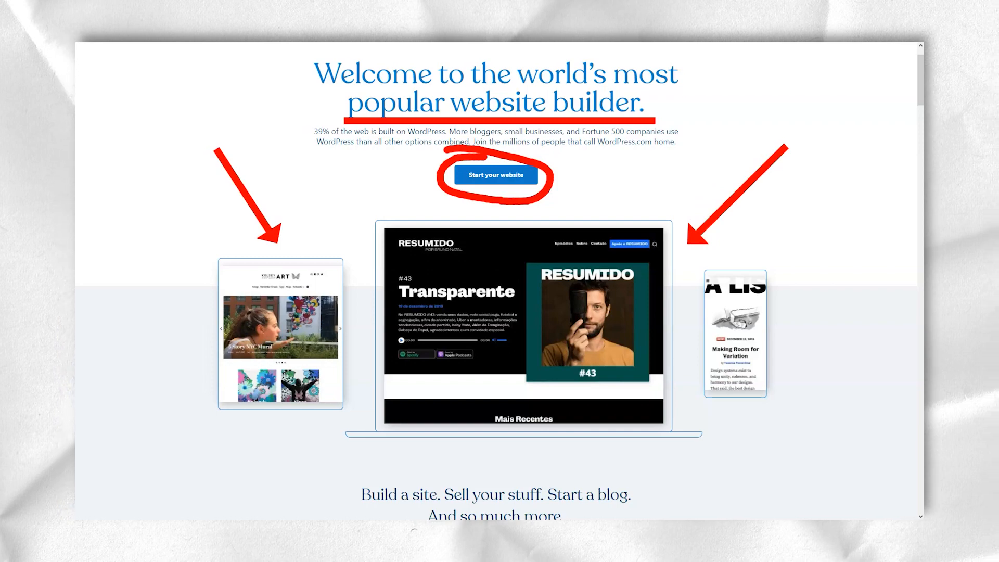
Scroll past the hero banner to the 'Build simply.' section of example sites
{"action": "scroll", "scroll_direction": "down", "scroll_amount": 3}
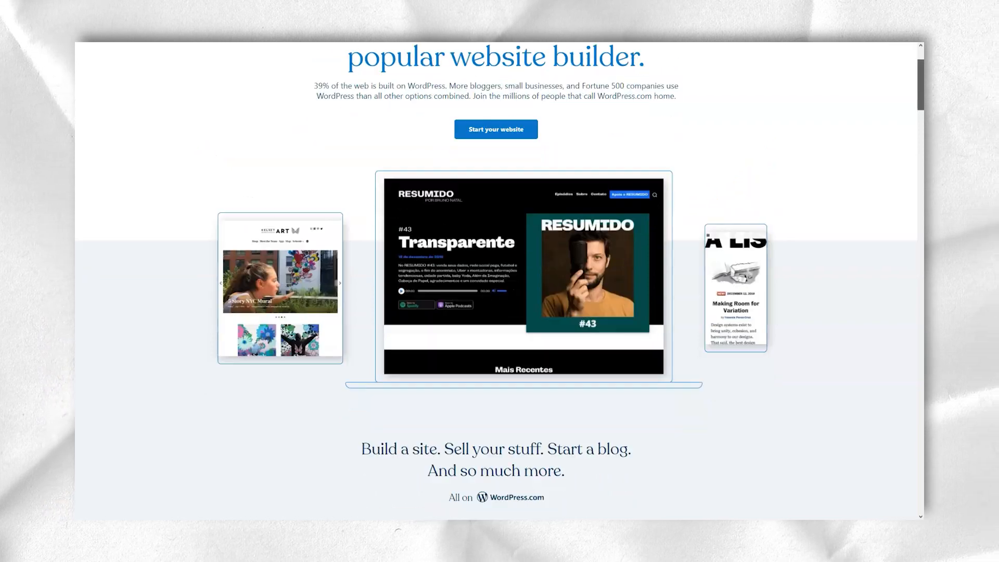
{"action": "scroll", "scroll_direction": "down", "scroll_amount": 3}
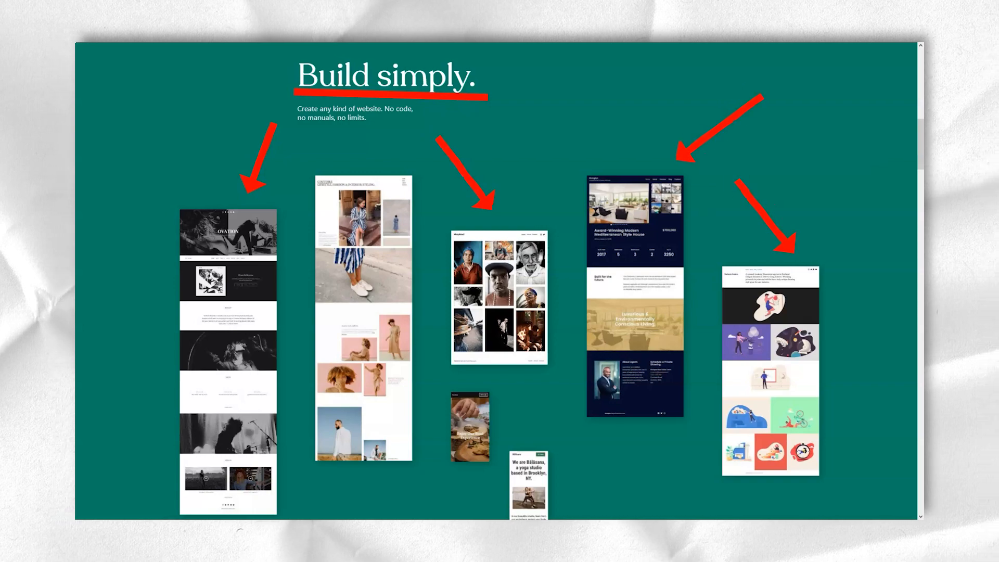
Scroll on to 'Stand out with professionally-designed themes' and its editor preview
{"action": "scroll", "scroll_direction": "down", "scroll_amount": 3}
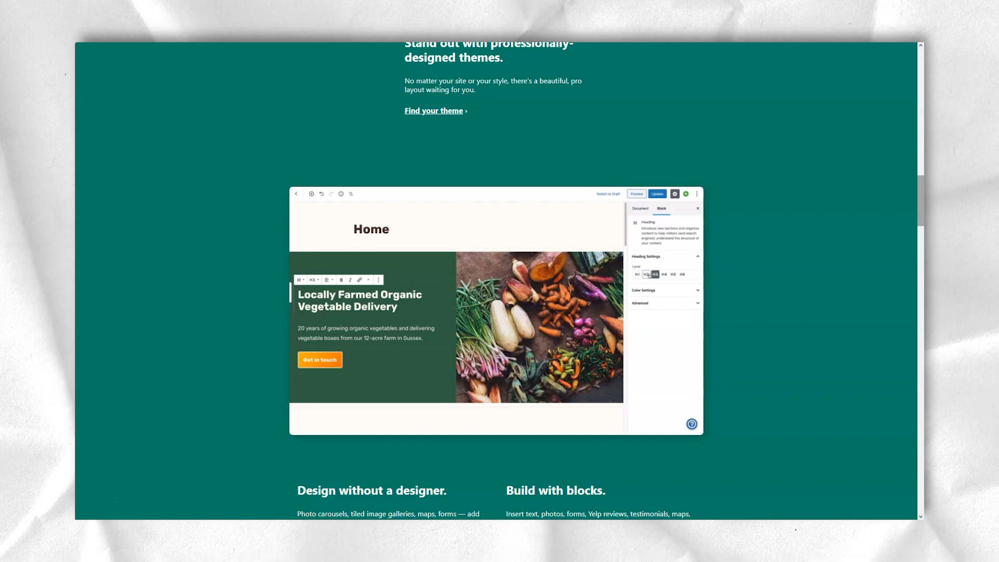
Interact with the editor demo, then scroll to 'Design without a designer' and 'Build with blocks'
{"action": "left_click", "coordinate": [636, 274]}
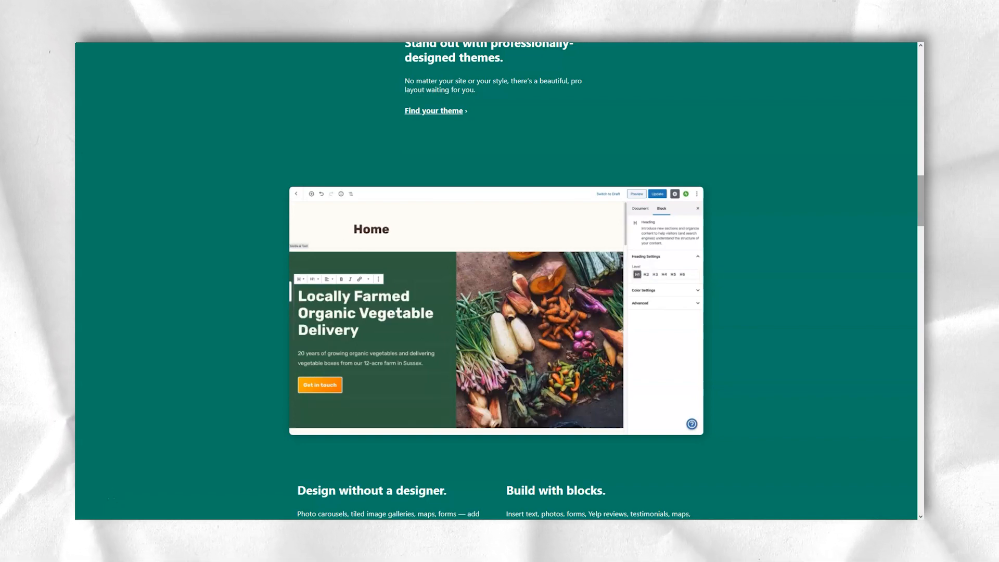
{"action": "scroll", "scroll_direction": "down", "scroll_amount": 3}
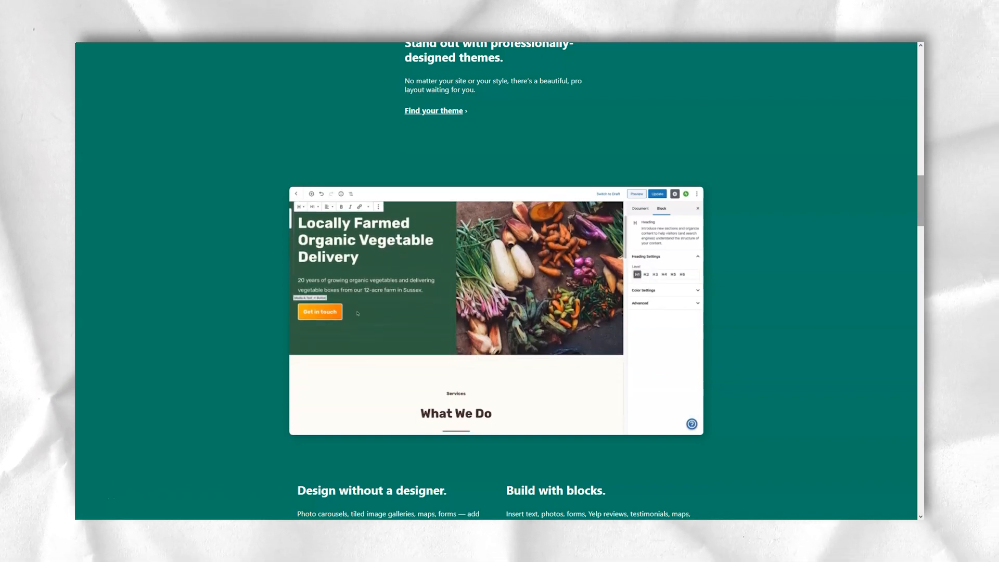
{"action": "left_click", "coordinate": [319, 312]}
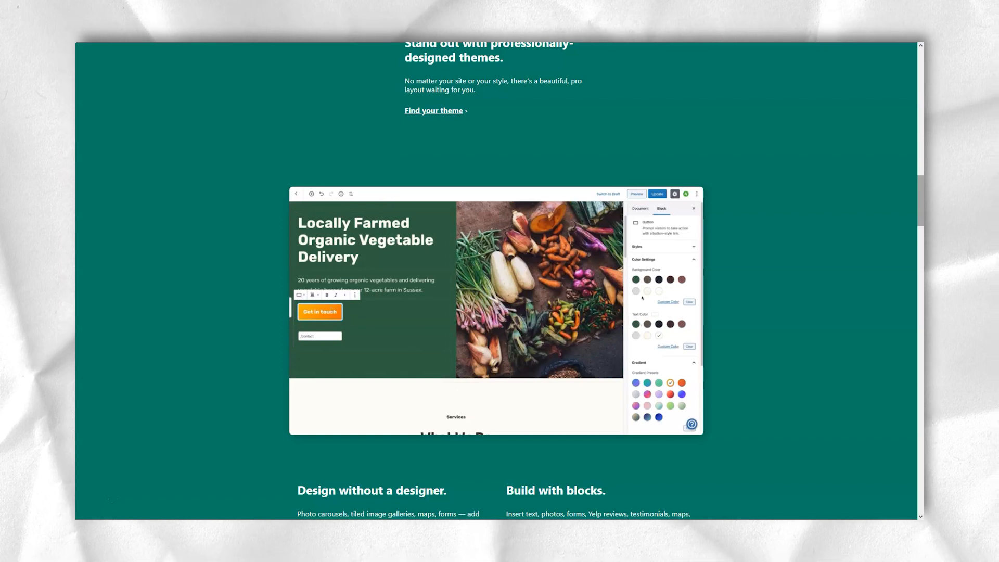
{"action": "left_click", "coordinate": [635, 280]}
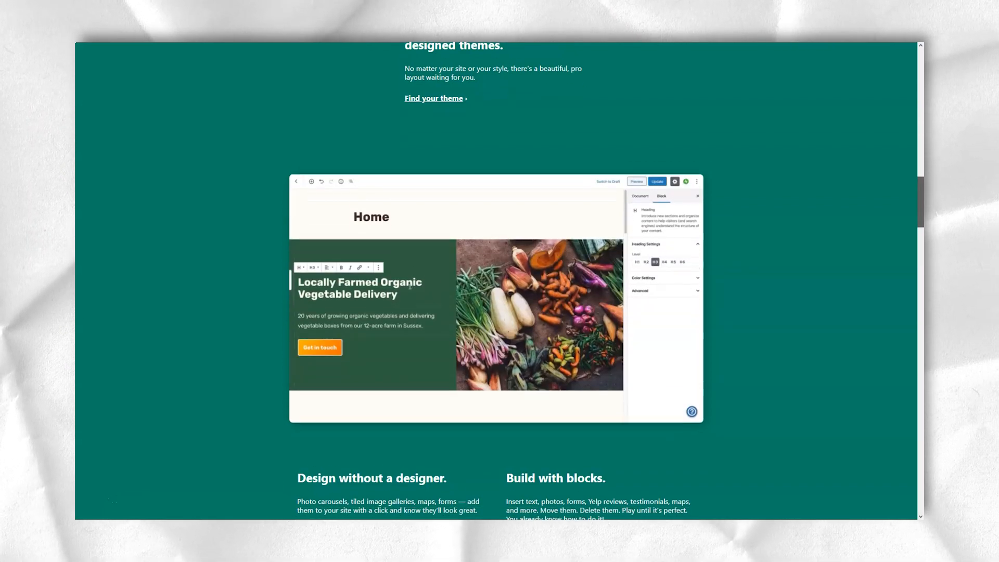
{"action": "scroll", "scroll_direction": "down", "scroll_amount": 3}
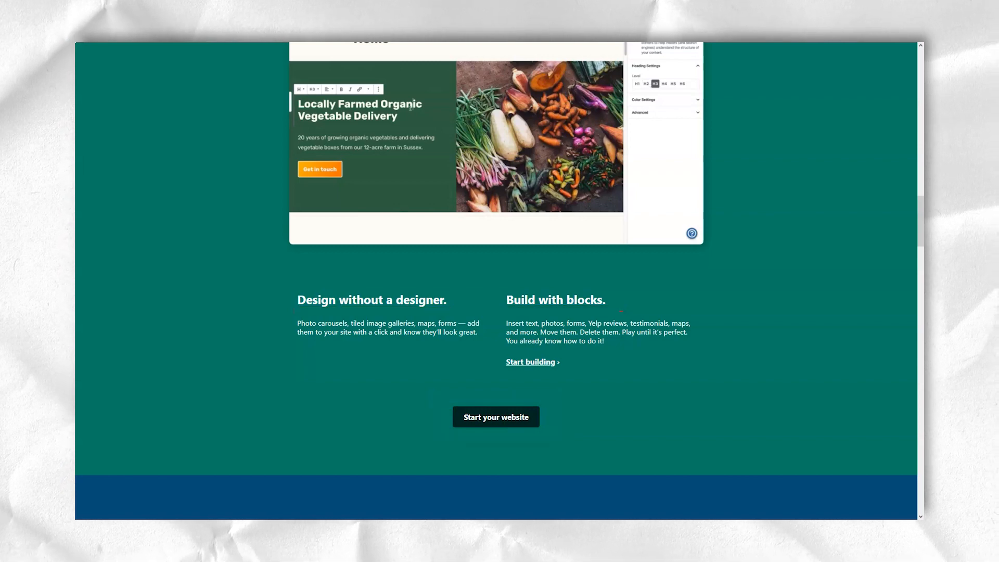
{"action": "scroll", "scroll_direction": "down", "scroll_amount": 3}
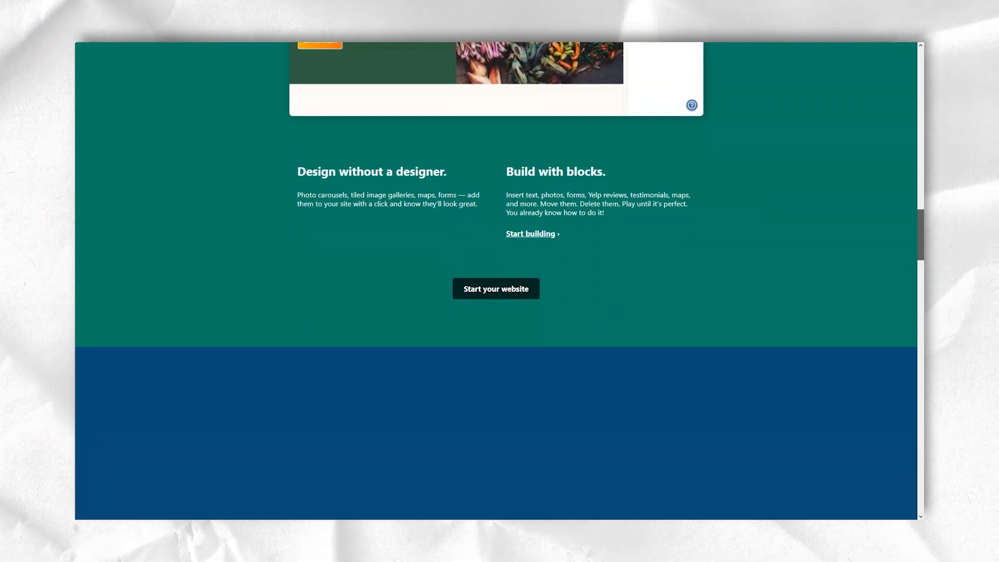
Scroll through Plugins, Ecommerce, Built-in marketing and Mobile apps down to 'You're covered.'
{"action": "scroll", "scroll_direction": "down", "scroll_amount": 3}
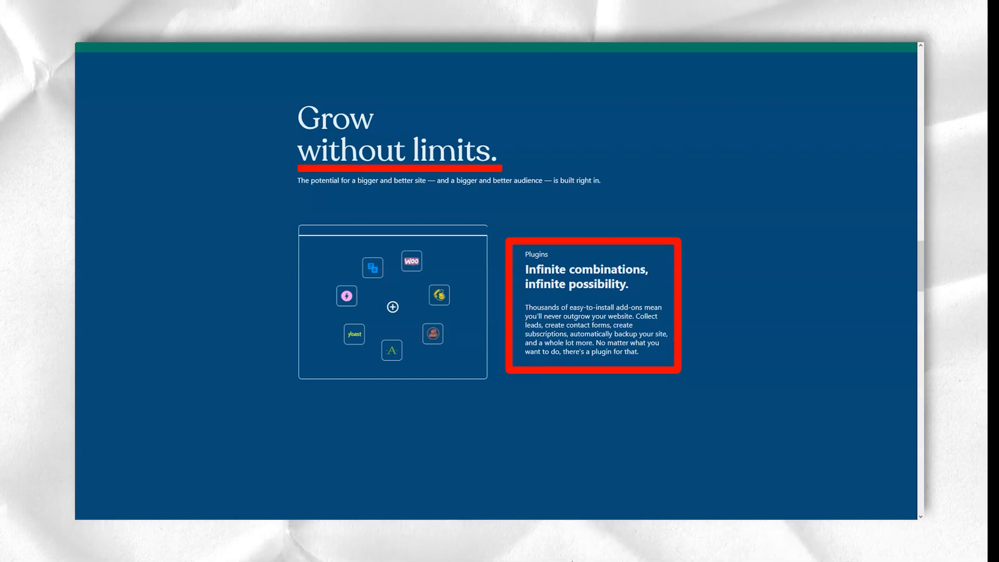
{"action": "scroll", "scroll_direction": "down", "scroll_amount": 3}
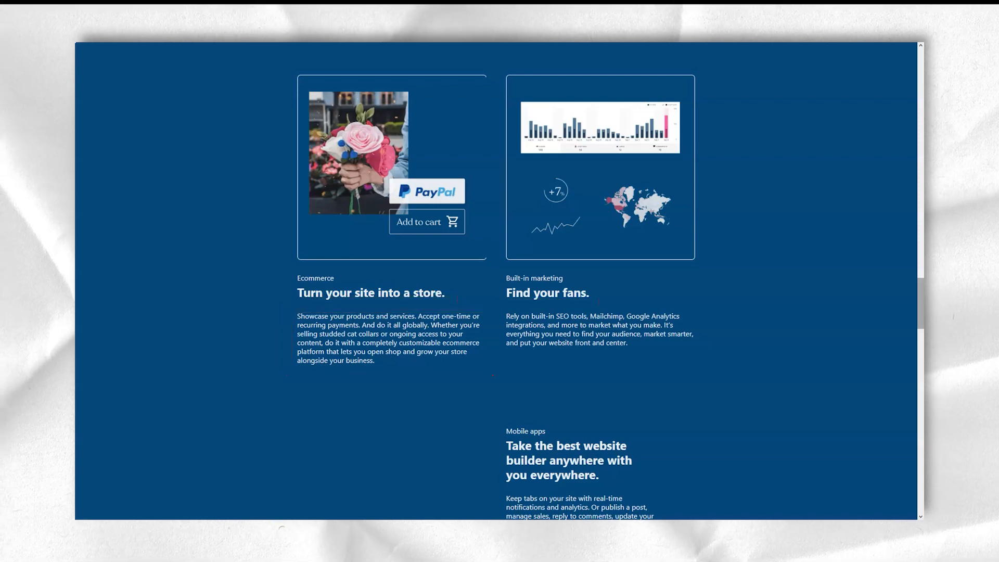
{"action": "scroll", "scroll_direction": "down", "scroll_amount": 3}
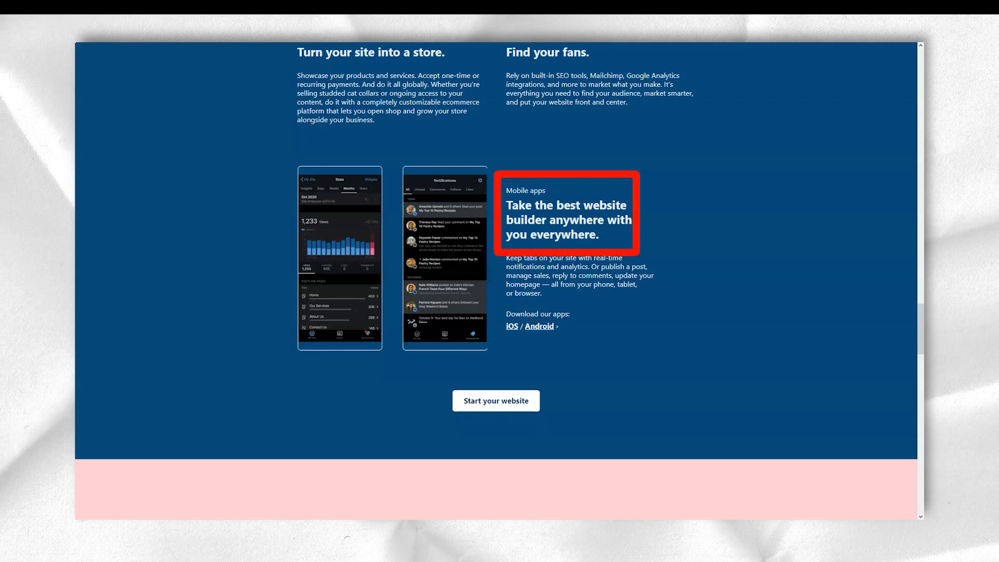
{"action": "left_click", "coordinate": [496, 400]}
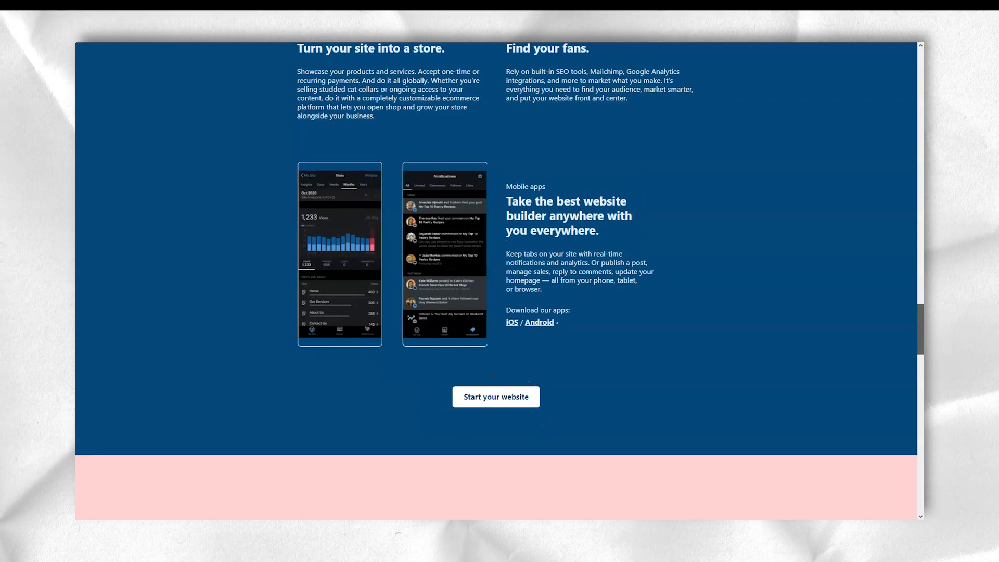
{"action": "scroll", "scroll_direction": "down", "scroll_amount": 3}
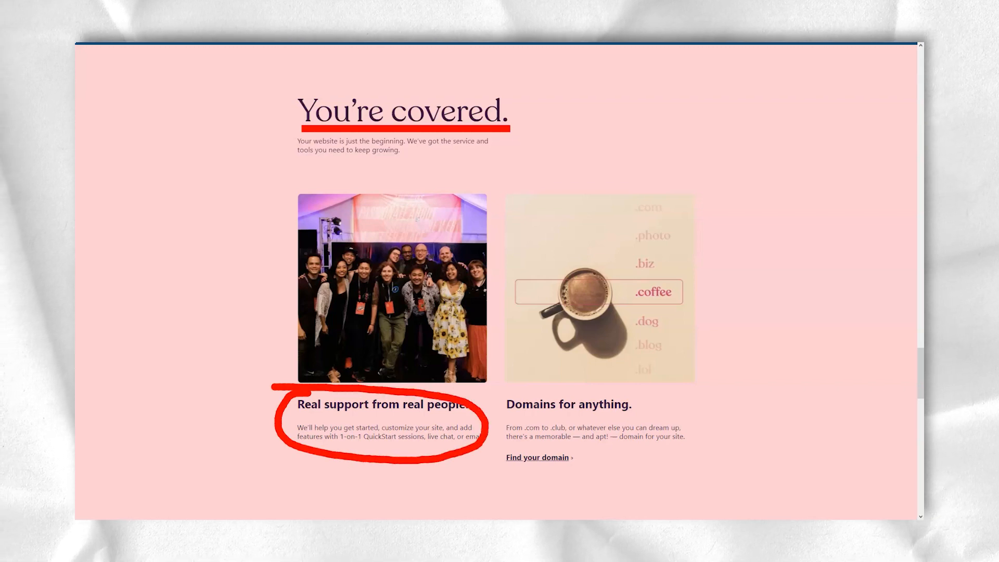
Scroll past support, domains, plans and security to the 'Free to start, with 4 ways to grow' cards
{"action": "left_click_drag", "start_coordinate": [507, 414], "coordinate": [631, 414]}
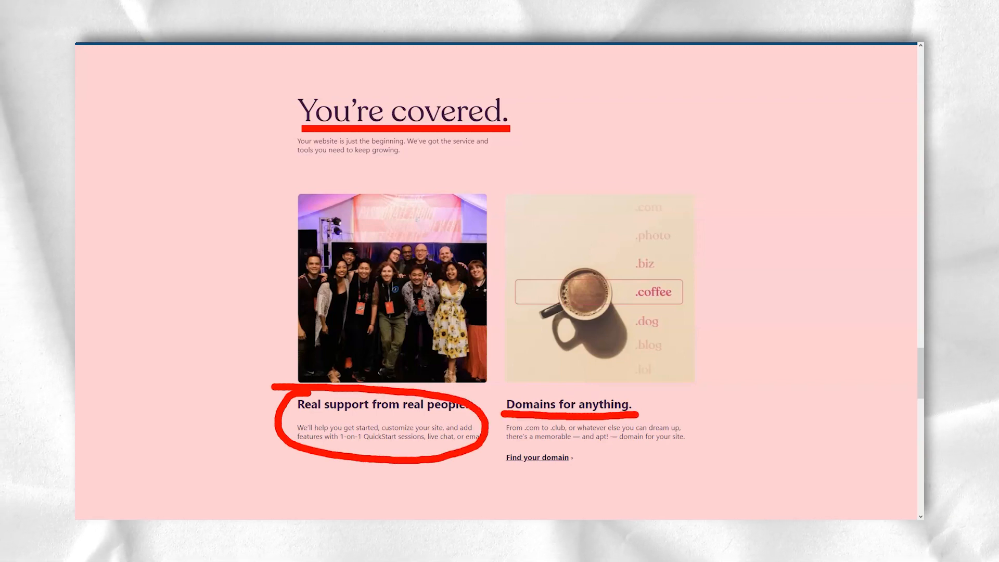
{"action": "scroll", "scroll_direction": "down", "scroll_amount": 3}
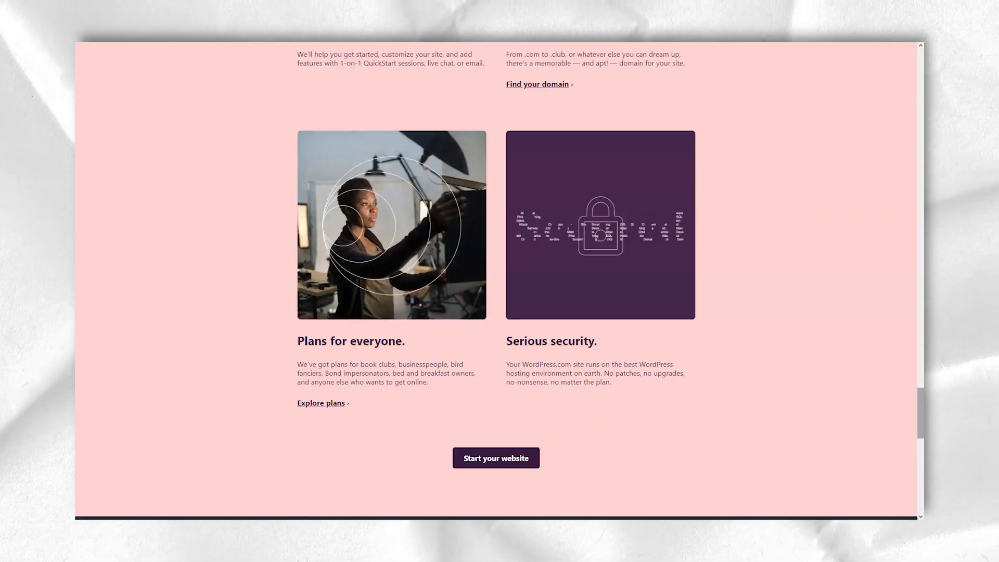
{"action": "scroll", "scroll_direction": "down", "scroll_amount": 3}
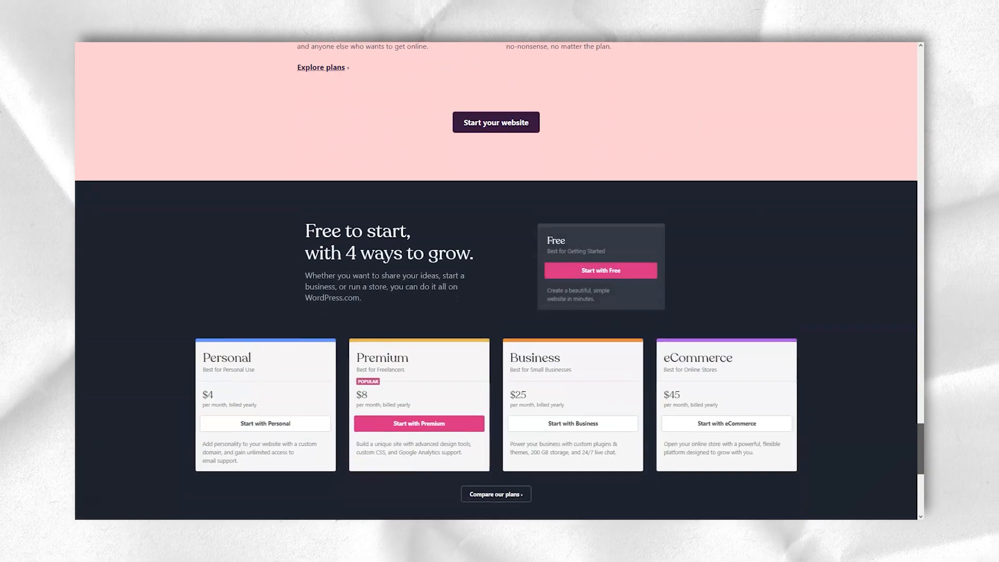
Scroll on from the pricing cards to start a website, reaching the 'Choose a design' page
{"action": "scroll", "scroll_direction": "down", "scroll_amount": 3}
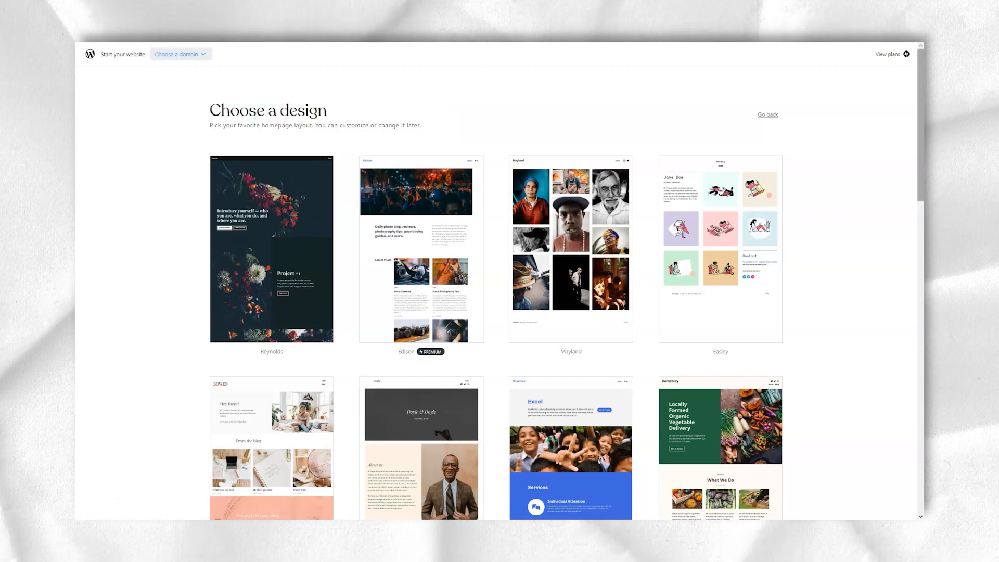
Scroll to the bottom of the theme gallery and pick the Alves theme
{"action": "scroll", "scroll_direction": "down", "scroll_amount": 3}
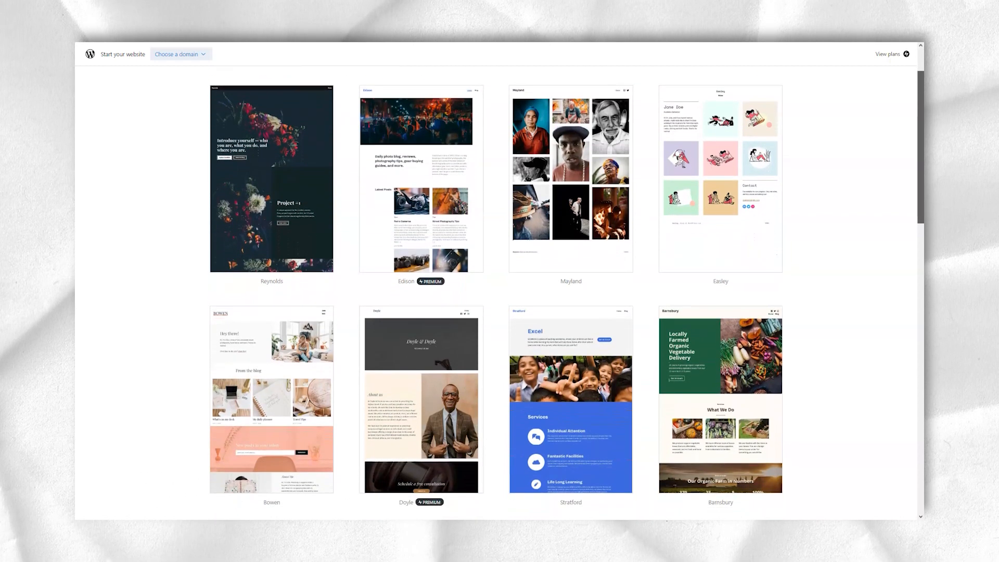
{"action": "scroll", "scroll_direction": "down", "scroll_amount": 3}
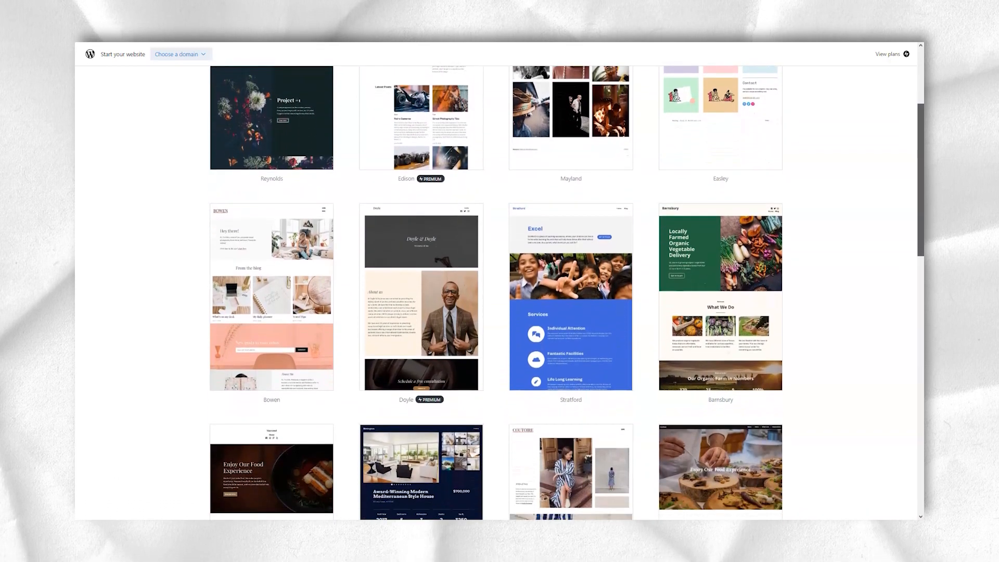
{"action": "scroll", "scroll_direction": "down", "scroll_amount": 3}
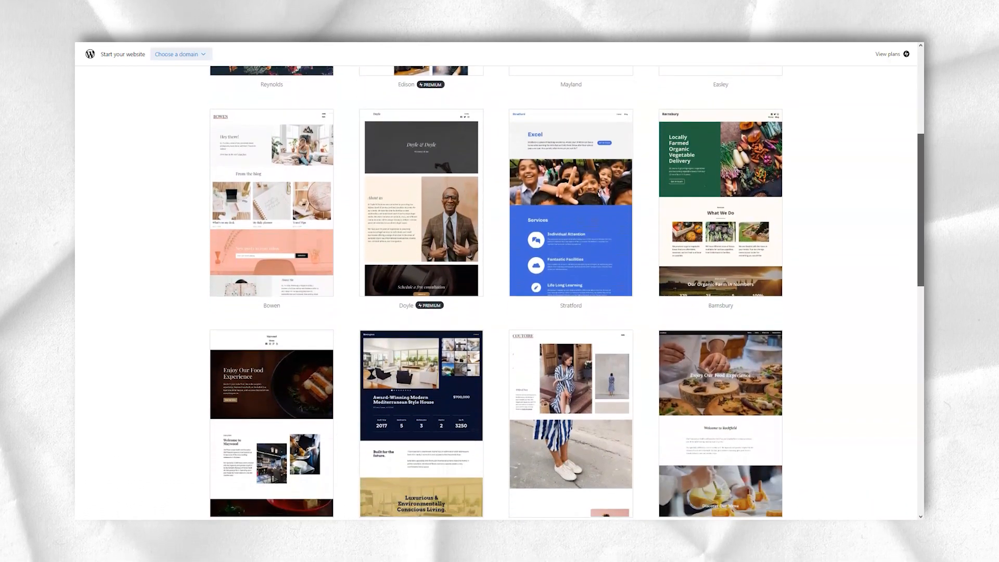
{"action": "scroll", "scroll_direction": "down", "scroll_amount": 3}
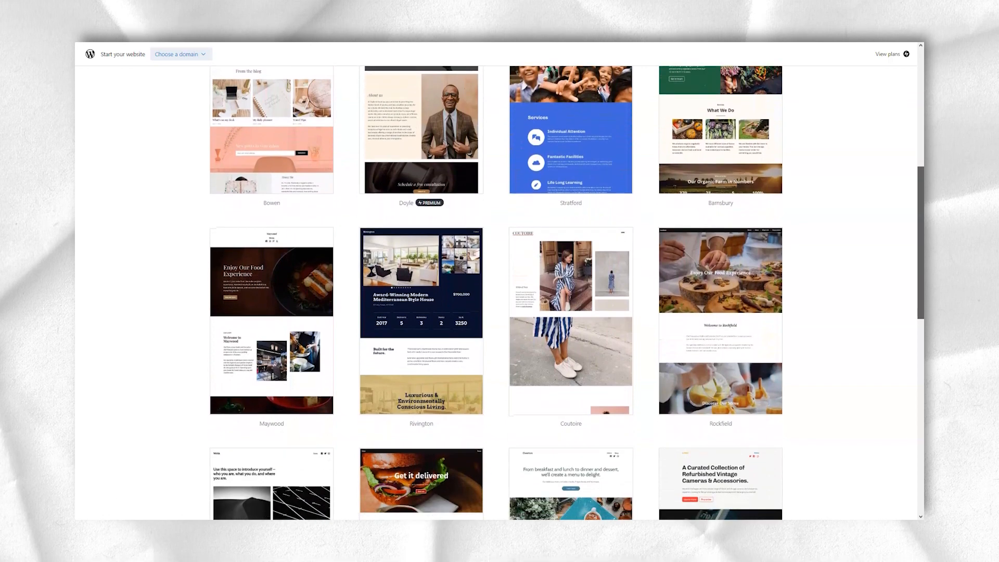
{"action": "scroll", "scroll_direction": "down", "scroll_amount": 3}
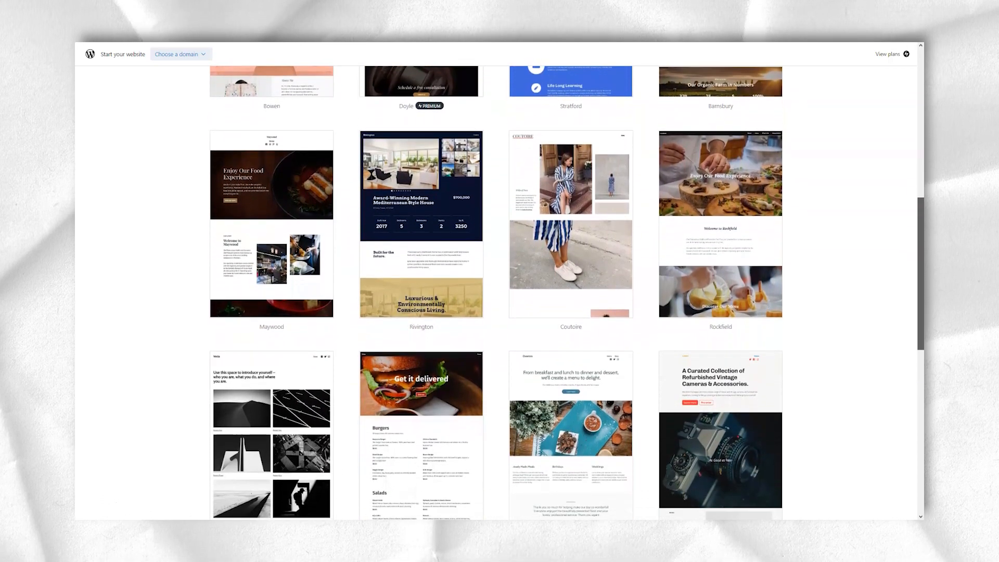
{"action": "scroll", "scroll_direction": "down", "scroll_amount": 3}
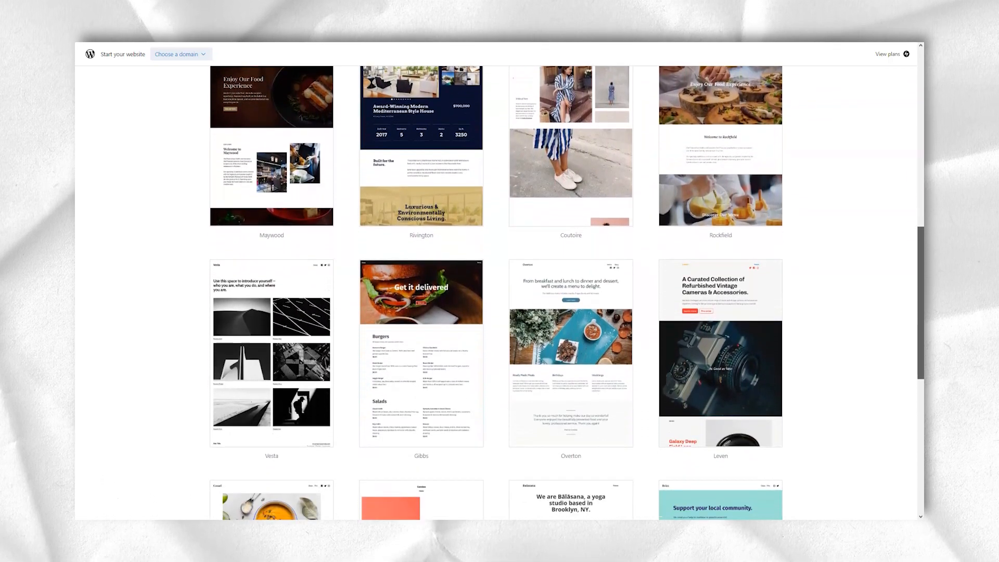
{"action": "scroll", "scroll_direction": "down", "scroll_amount": 3}
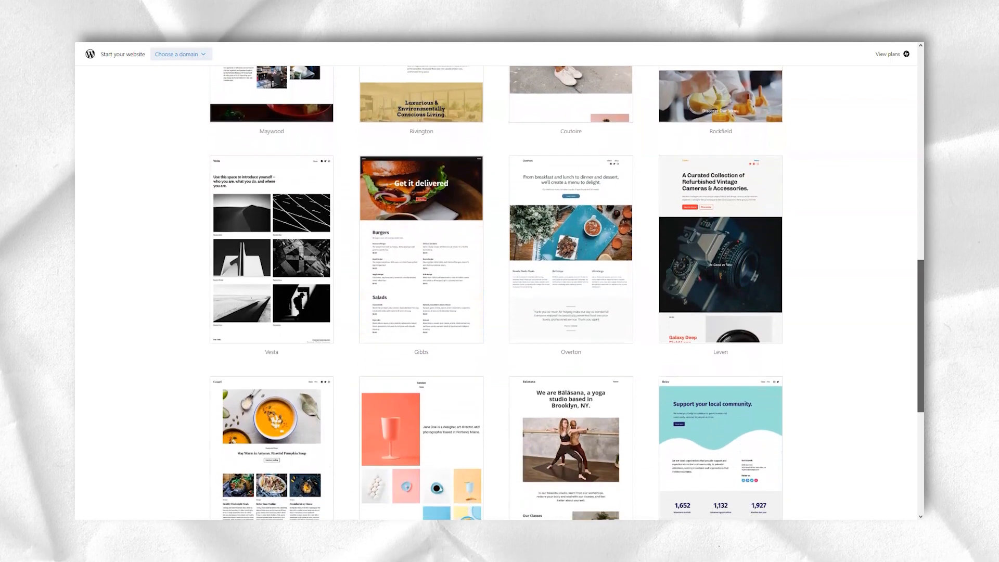
{"action": "scroll", "scroll_direction": "down", "scroll_amount": 3}
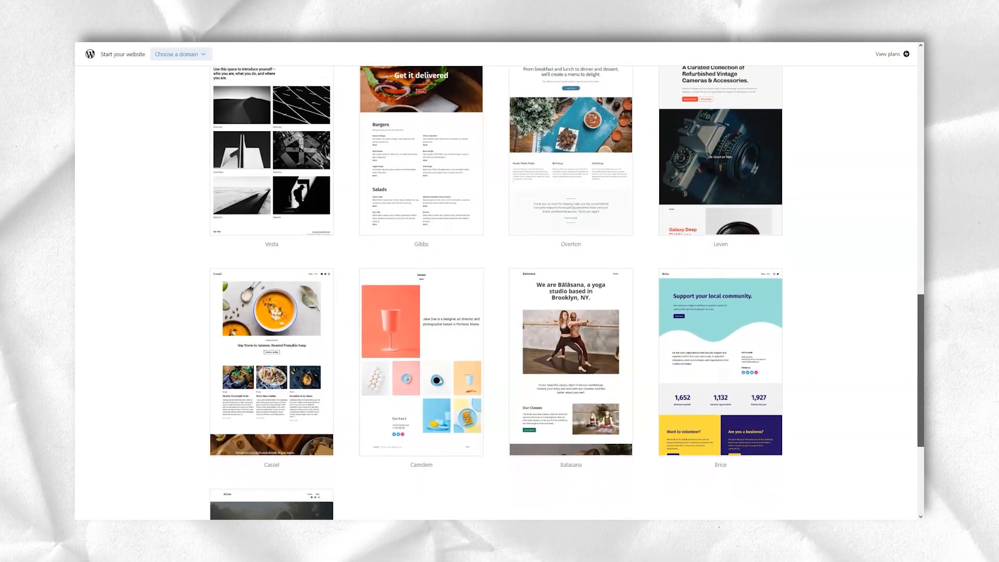
{"action": "scroll", "scroll_direction": "down", "scroll_amount": 3}
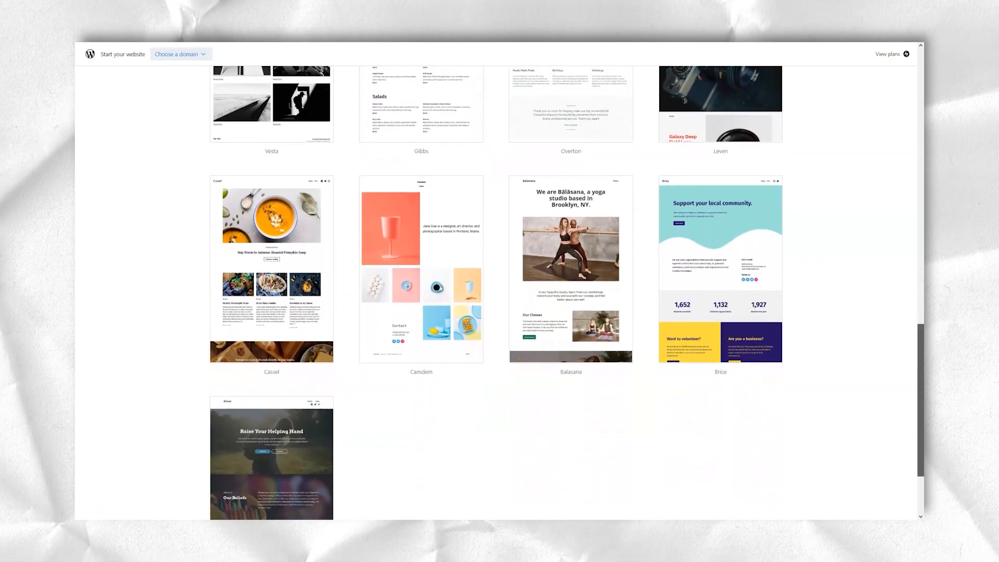
{"action": "scroll", "scroll_direction": "down", "scroll_amount": 3}
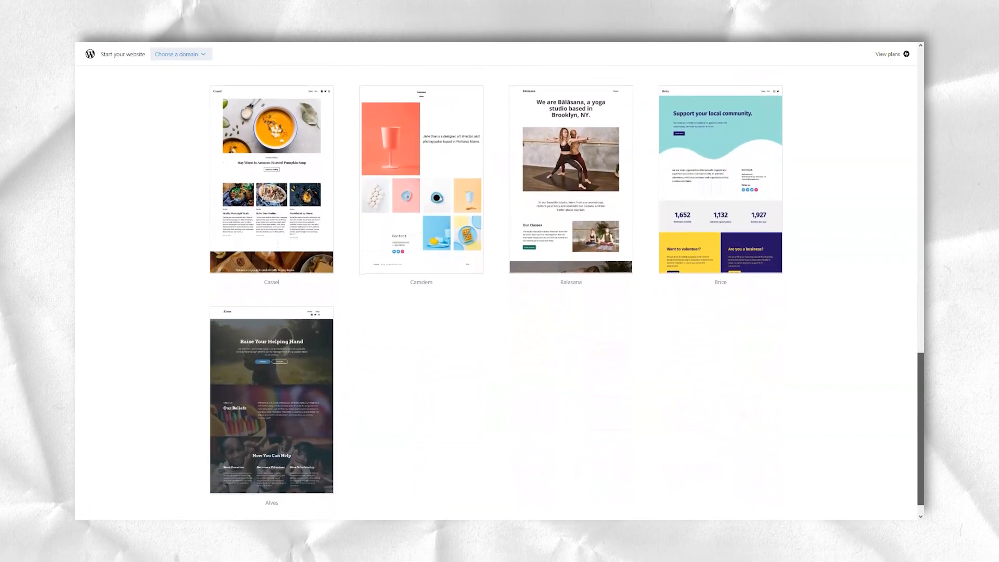
{"action": "scroll", "scroll_direction": "down", "scroll_amount": 3}
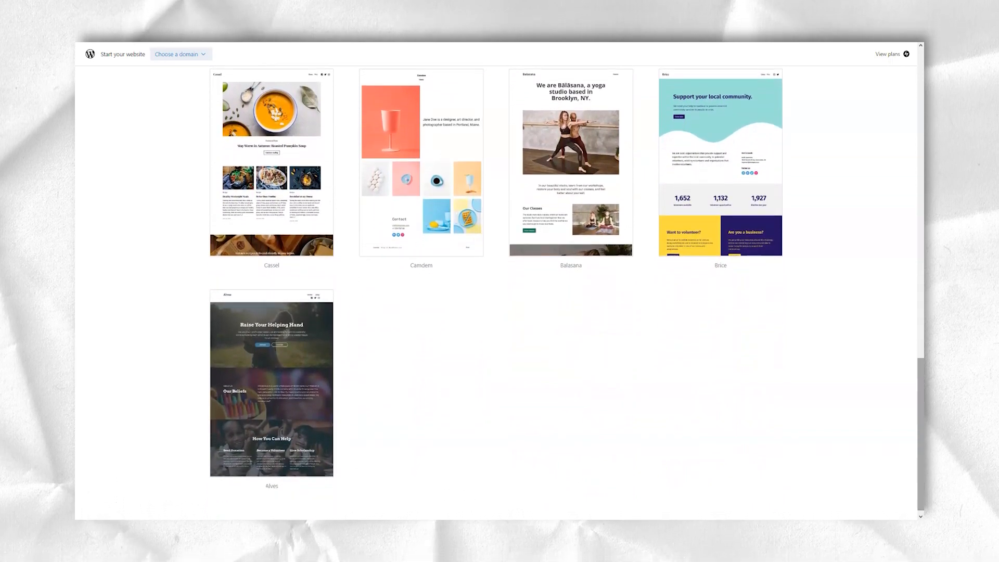
{"action": "left_click", "coordinate": [272, 389]}
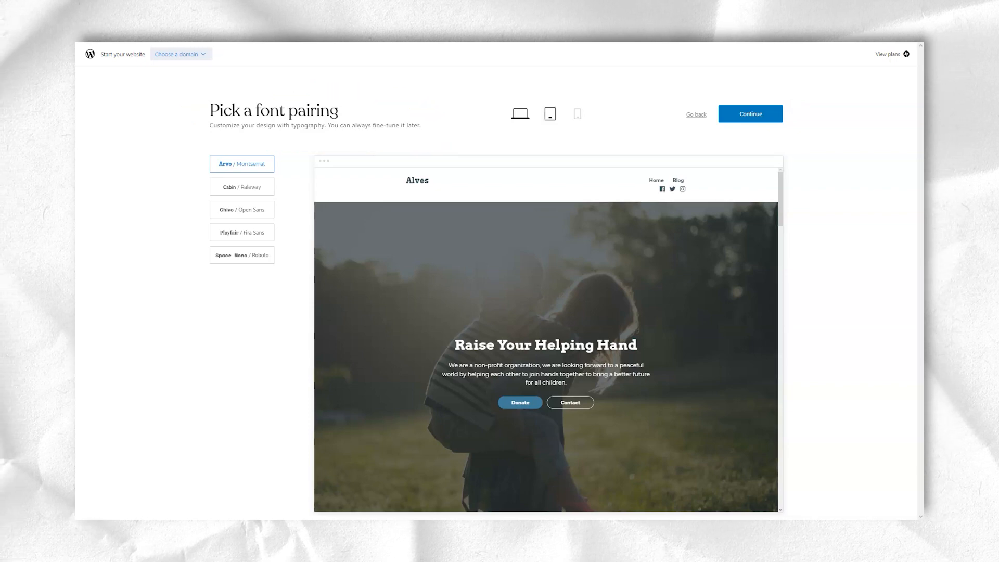
Preview Alves at tablet, phone and desktop widths, then continue with Arvo / Montserrat
{"action": "left_click", "coordinate": [549, 113]}
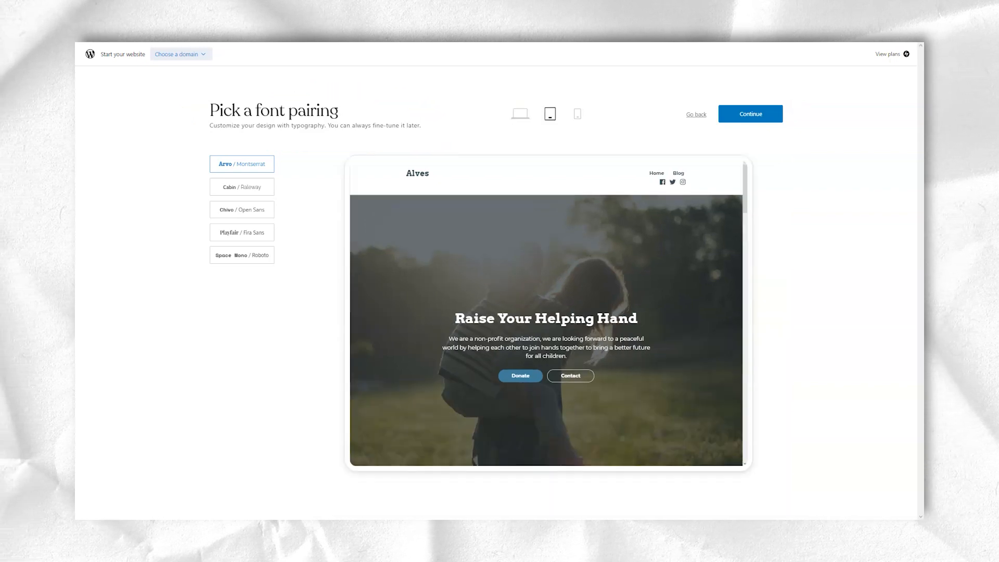
{"action": "left_click", "coordinate": [577, 114]}
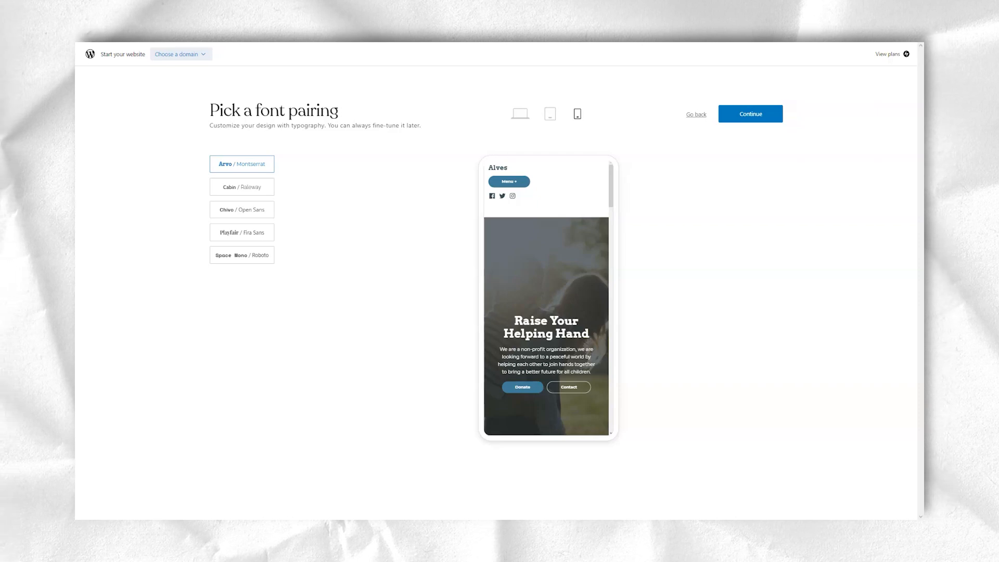
{"action": "left_click", "coordinate": [520, 114]}
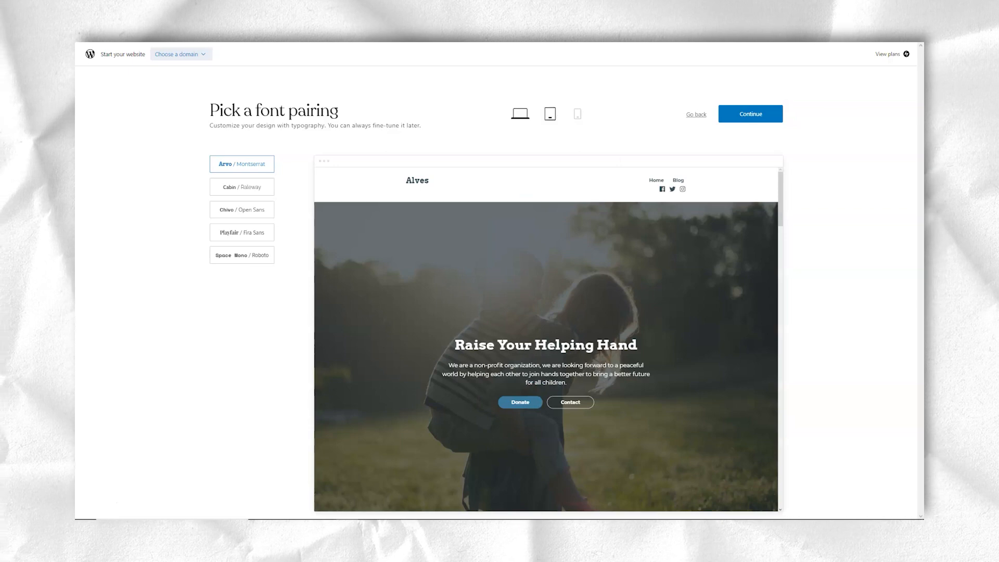
{"action": "left_click", "coordinate": [549, 113]}
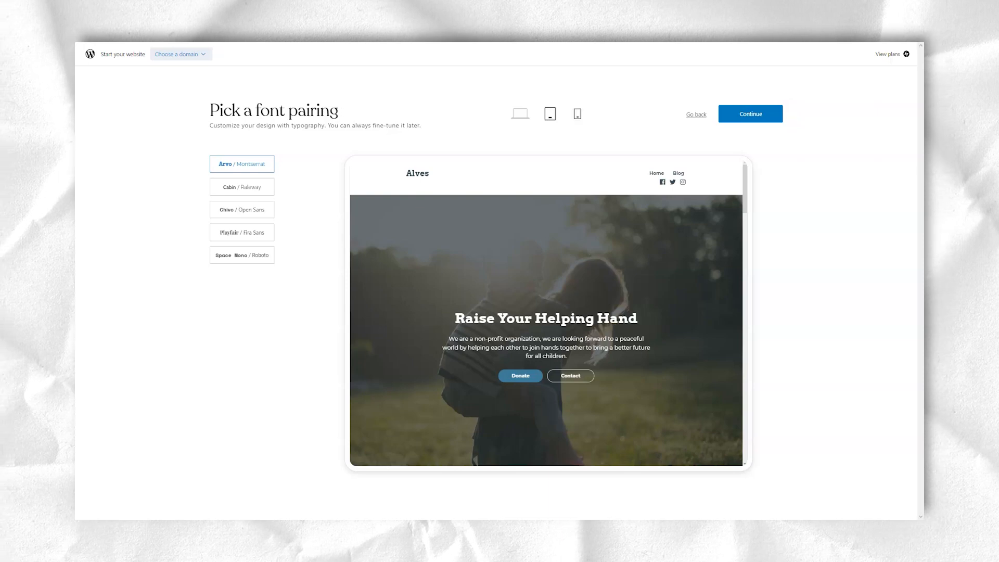
{"action": "left_click", "coordinate": [577, 113]}
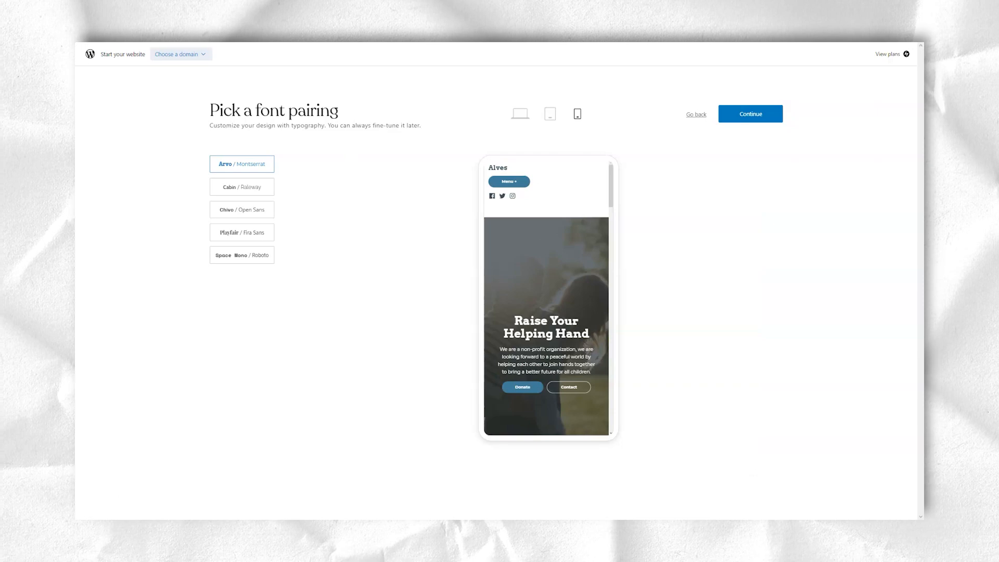
{"action": "left_click", "coordinate": [750, 114]}
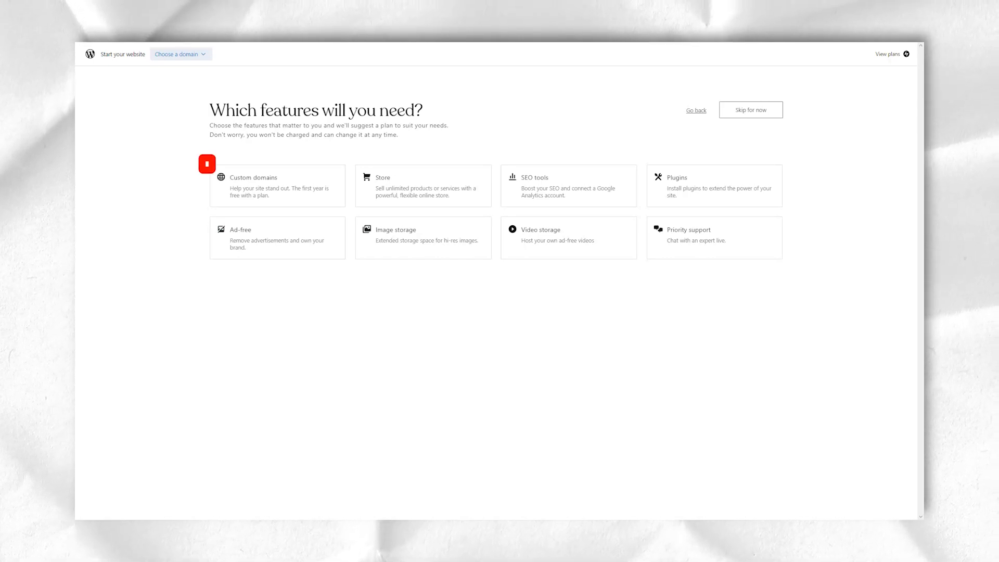
Select eight feature cards: Custom domains, Store, SEO tools, Plugins, Ad-free, storage, Priority support
{"action": "left_click", "coordinate": [274, 185]}
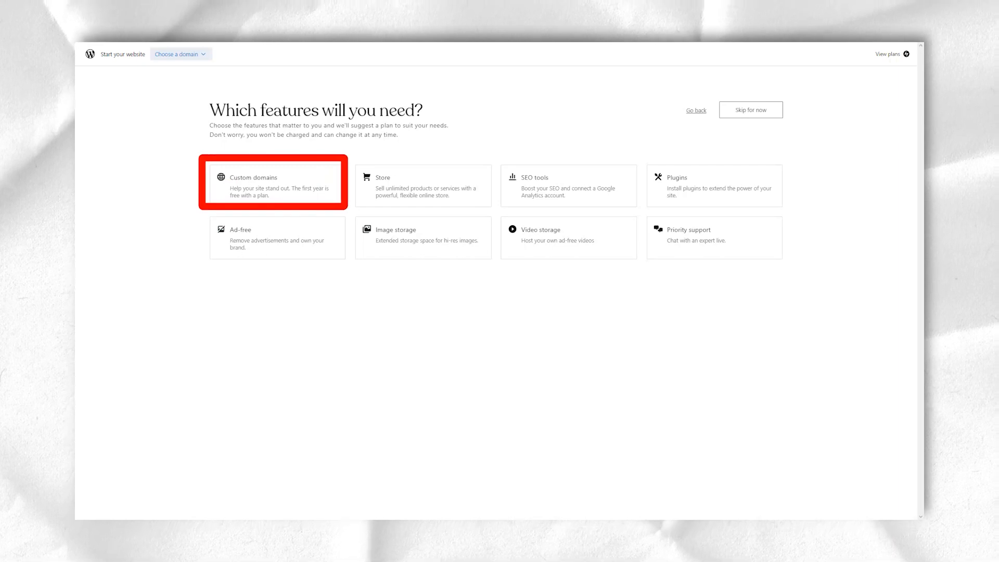
{"action": "left_click", "coordinate": [423, 185]}
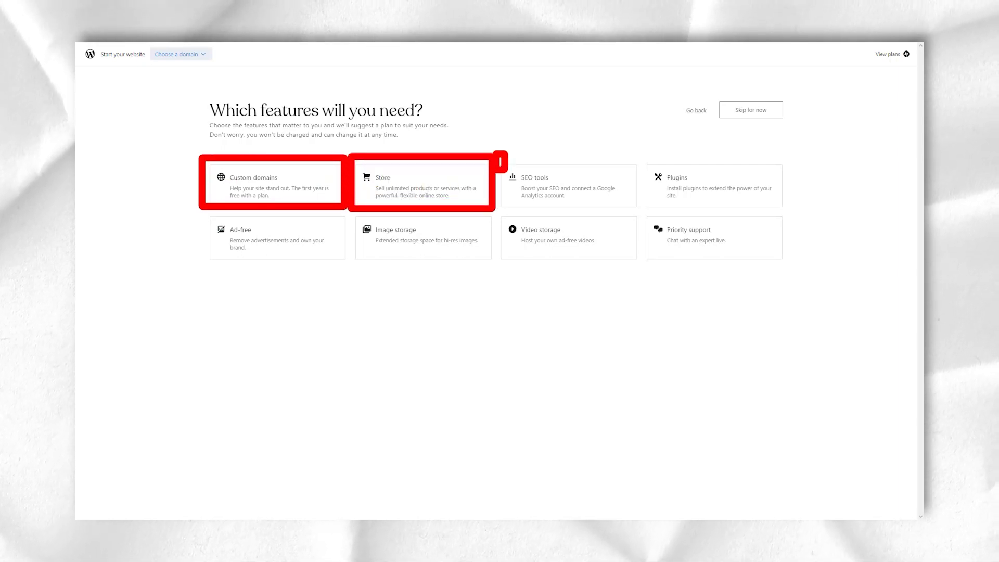
{"action": "left_click", "coordinate": [569, 186]}
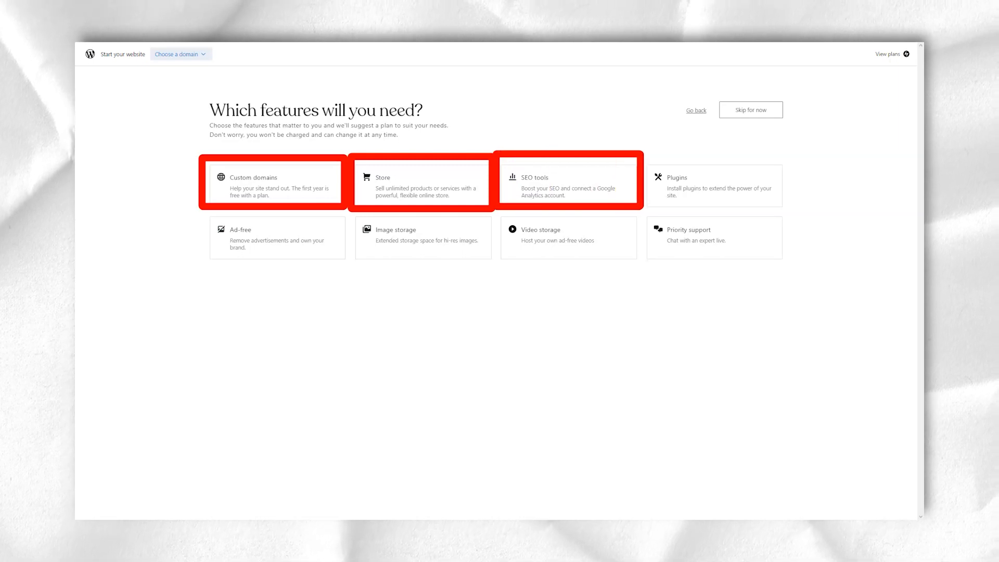
{"action": "left_click", "coordinate": [715, 185]}
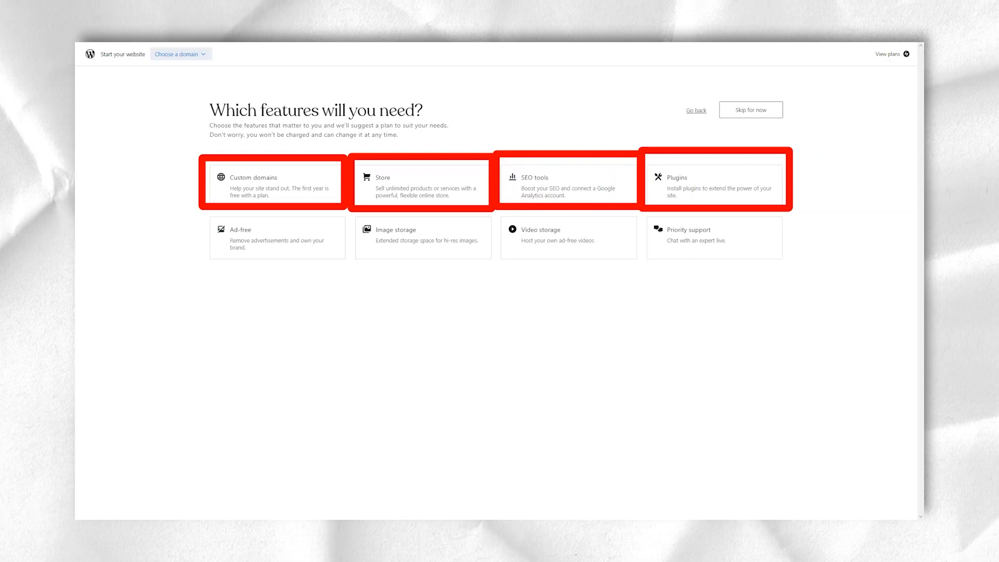
{"action": "left_click", "coordinate": [271, 237]}
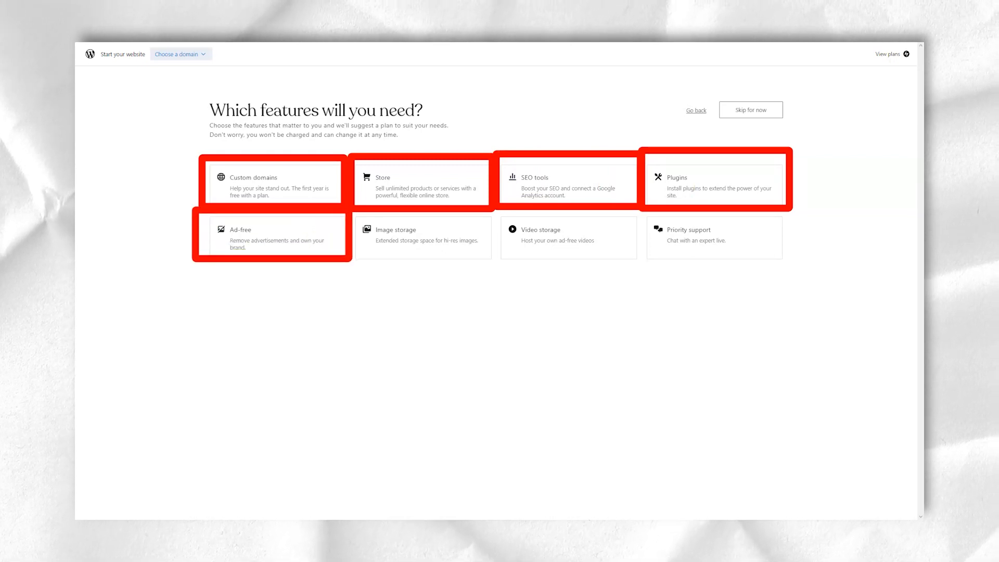
{"action": "left_click", "coordinate": [421, 237]}
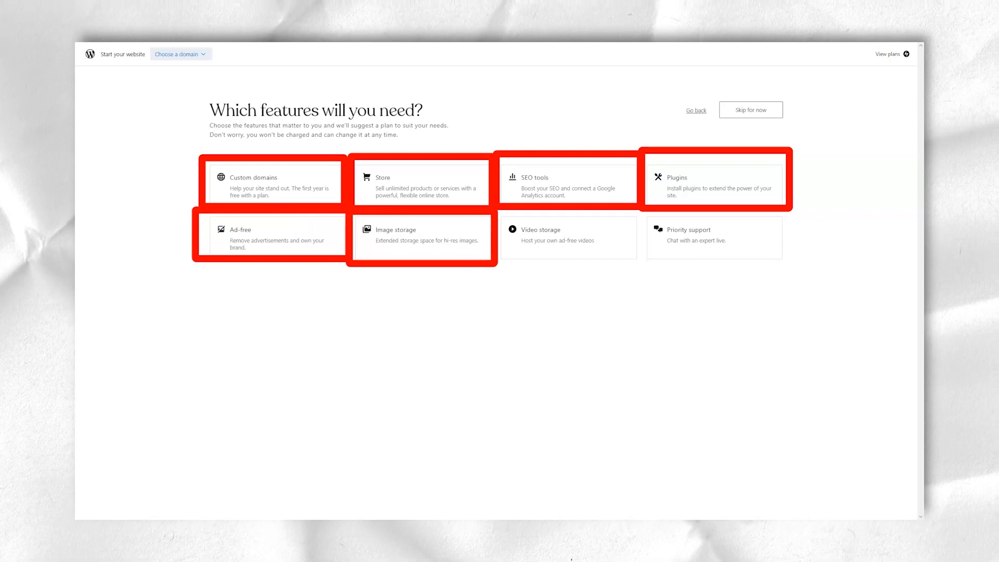
{"action": "left_click", "coordinate": [567, 240]}
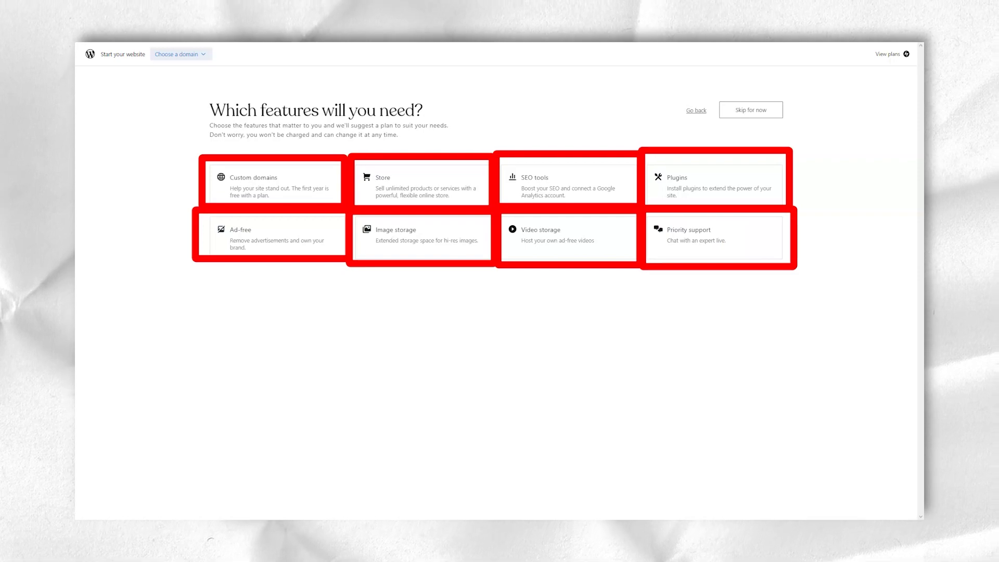
{"action": "left_click", "coordinate": [751, 110]}
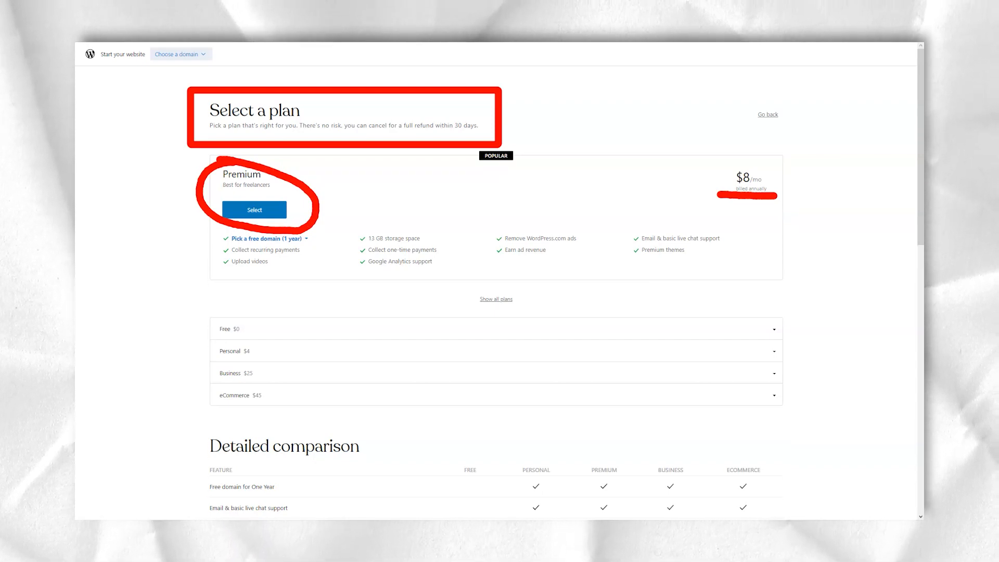
Scroll through the expanded Free-to-eCommerce plans and the detailed feature comparison table
{"action": "scroll", "scroll_direction": "down", "scroll_amount": 3}
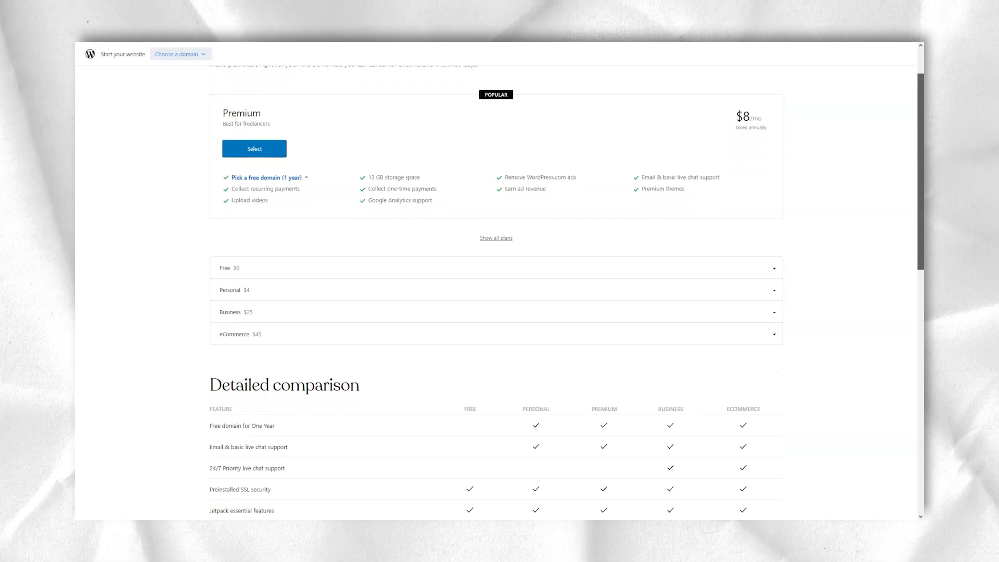
{"action": "scroll", "scroll_direction": "down", "scroll_amount": 3}
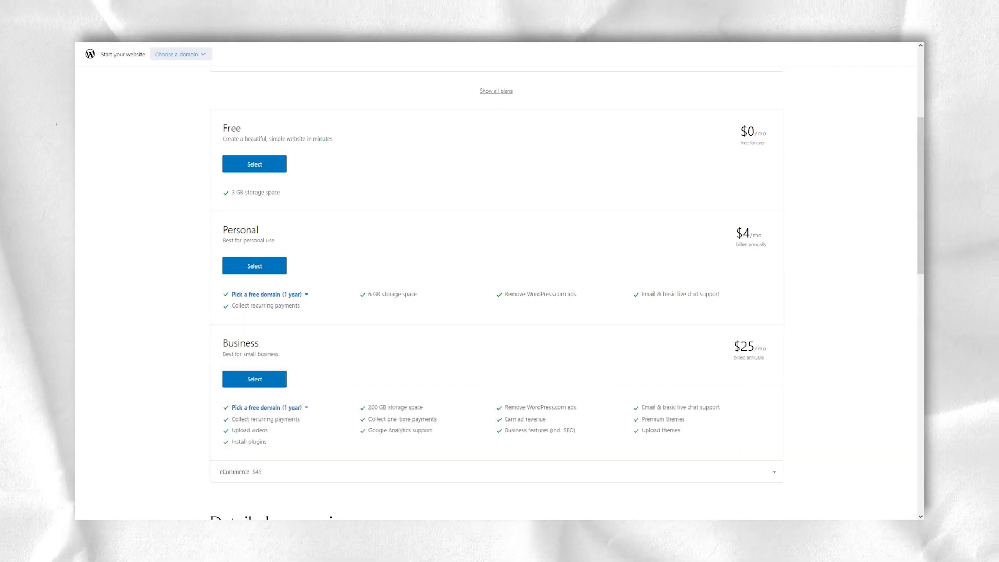
{"action": "scroll", "scroll_direction": "down", "scroll_amount": 3}
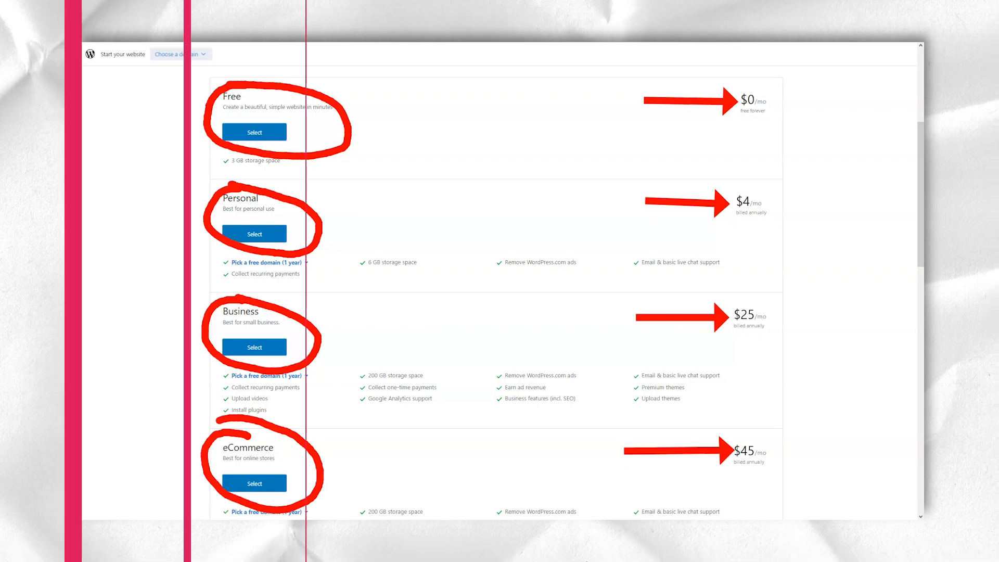
{"action": "scroll", "scroll_direction": "down", "scroll_amount": 3}
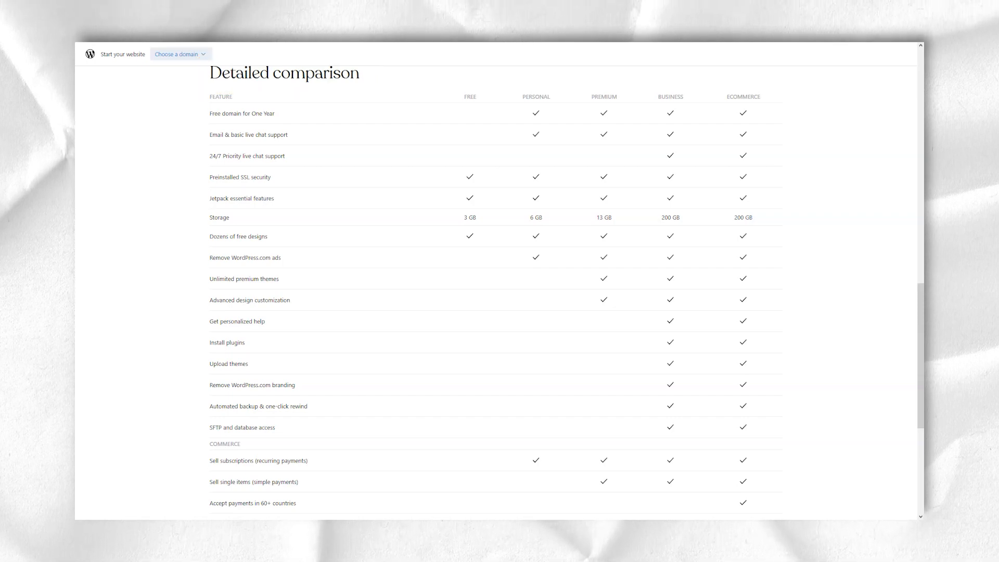
Scroll down through the Detailed comparison table before moving on to the Reader's Followed Sites
{"action": "scroll", "scroll_direction": "down", "scroll_amount": 3}
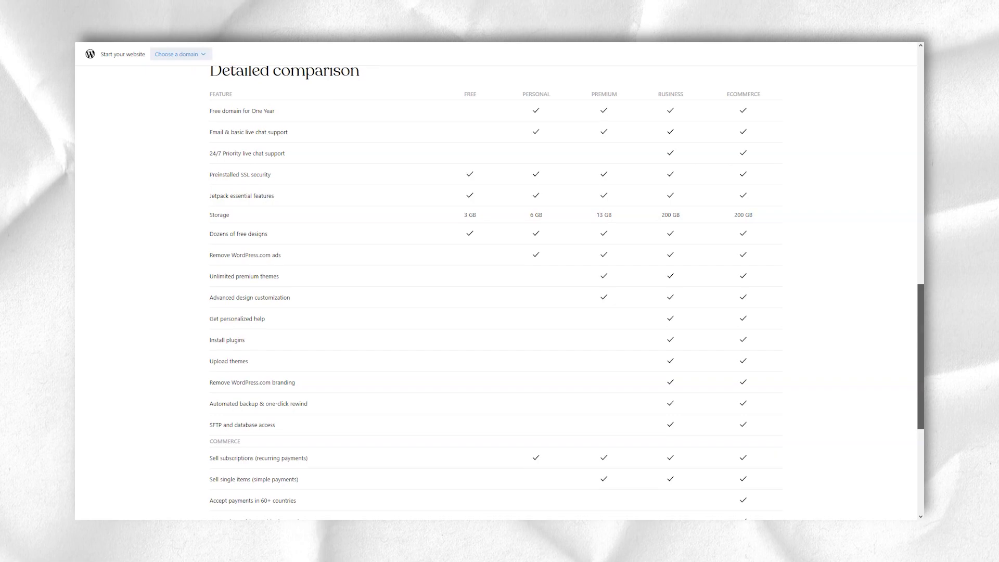
{"action": "scroll", "scroll_direction": "down", "scroll_amount": 3}
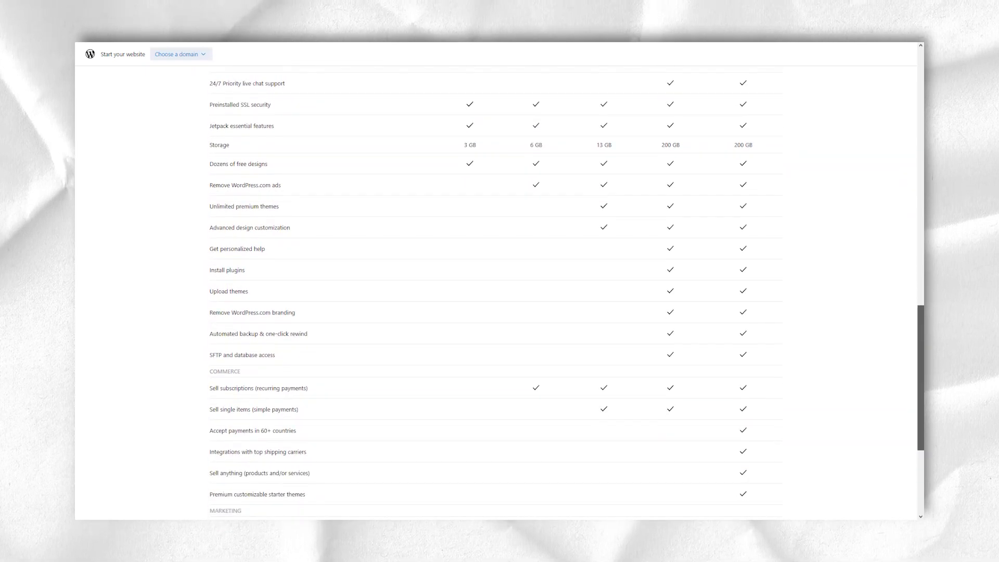
{"action": "scroll", "scroll_direction": "down", "scroll_amount": 3}
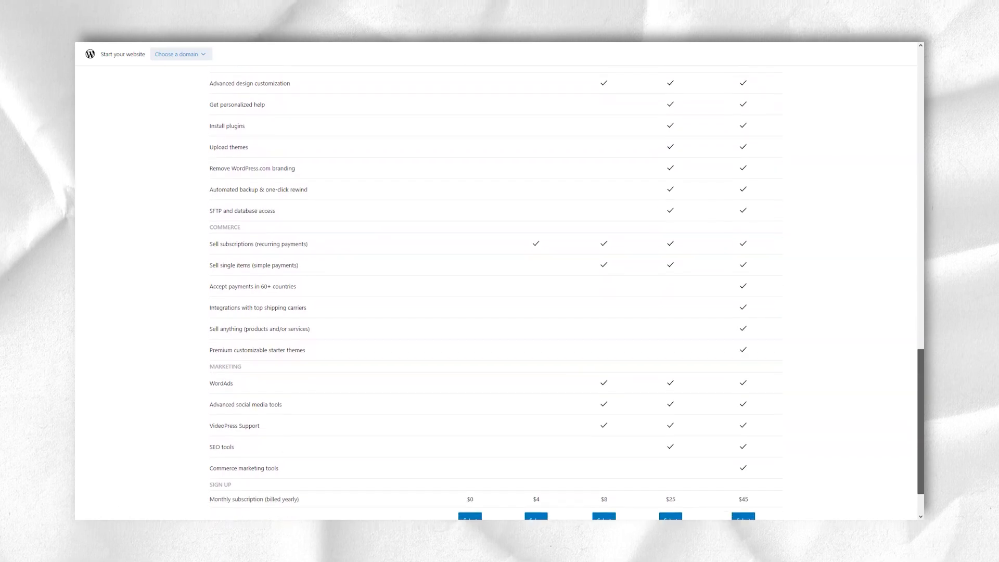
{"action": "scroll", "scroll_direction": "down", "scroll_amount": 3}
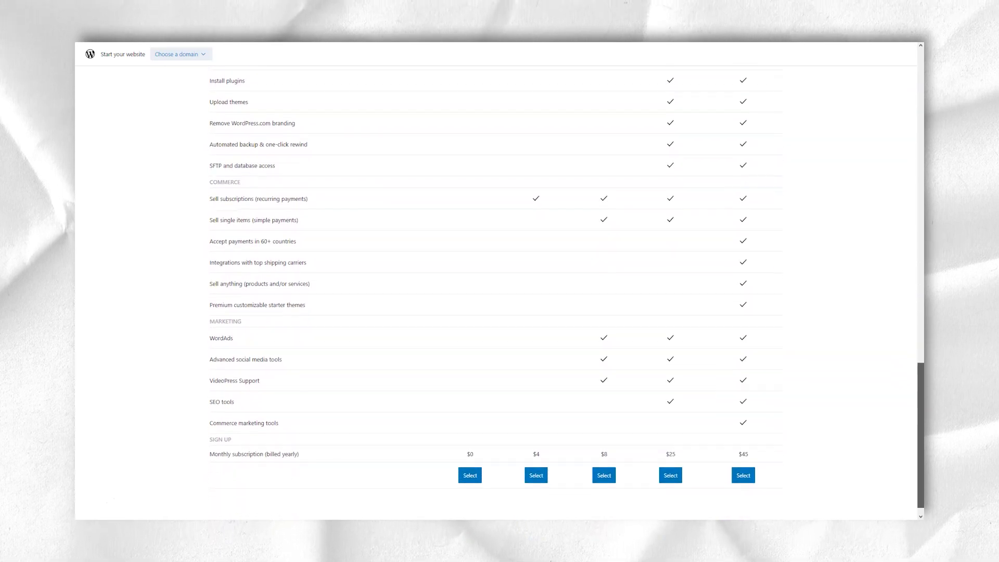
{"action": "scroll", "scroll_direction": "down", "scroll_amount": 3}
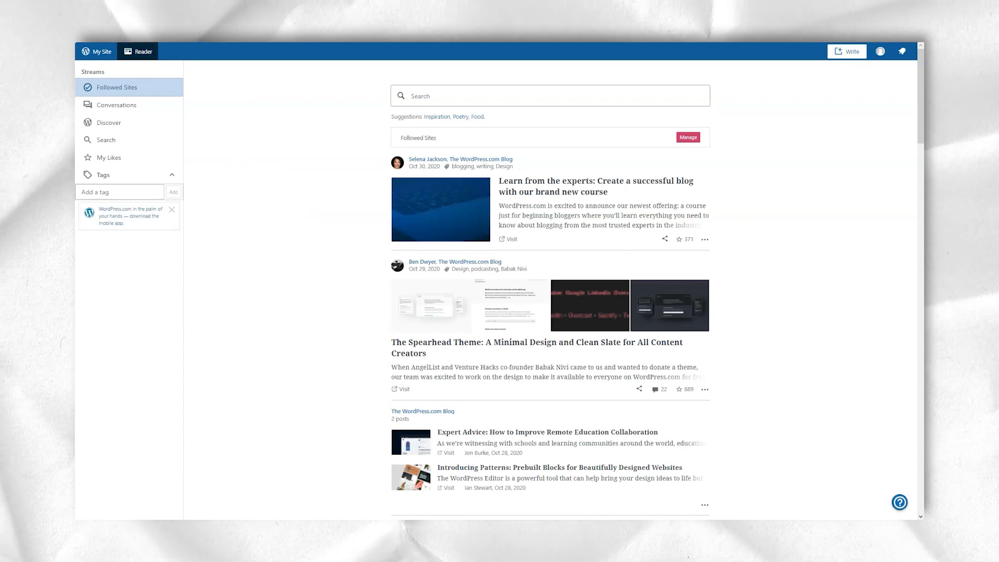
{"action": "left_click", "coordinate": [117, 87]}
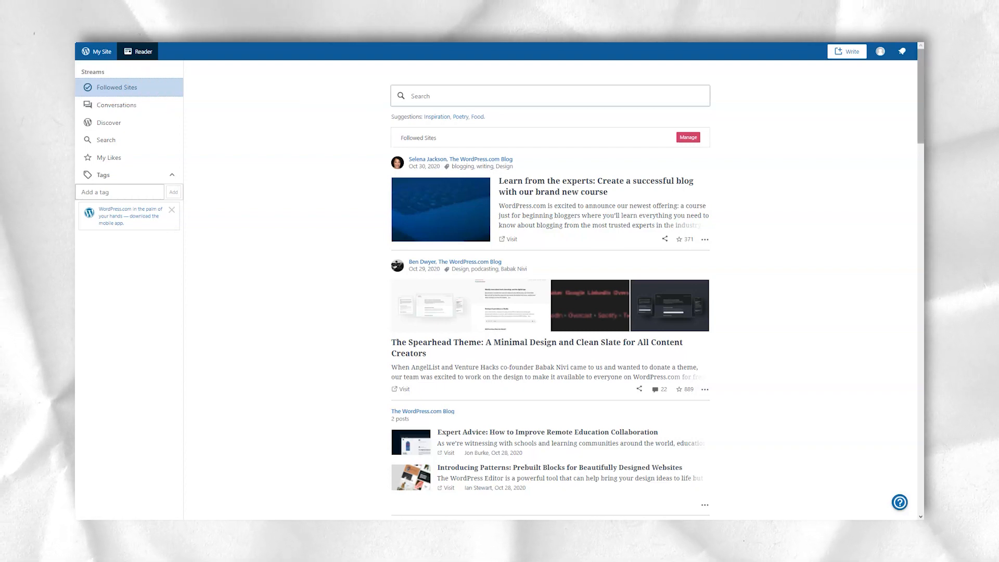
{"action": "scroll", "scroll_direction": "down", "scroll_amount": 3}
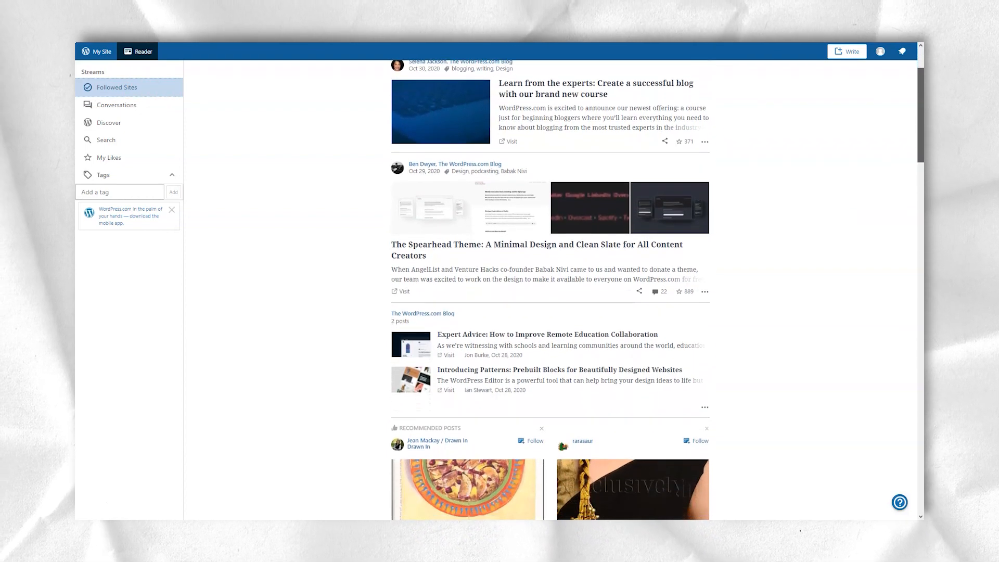
{"action": "scroll", "scroll_direction": "down", "scroll_amount": 3}
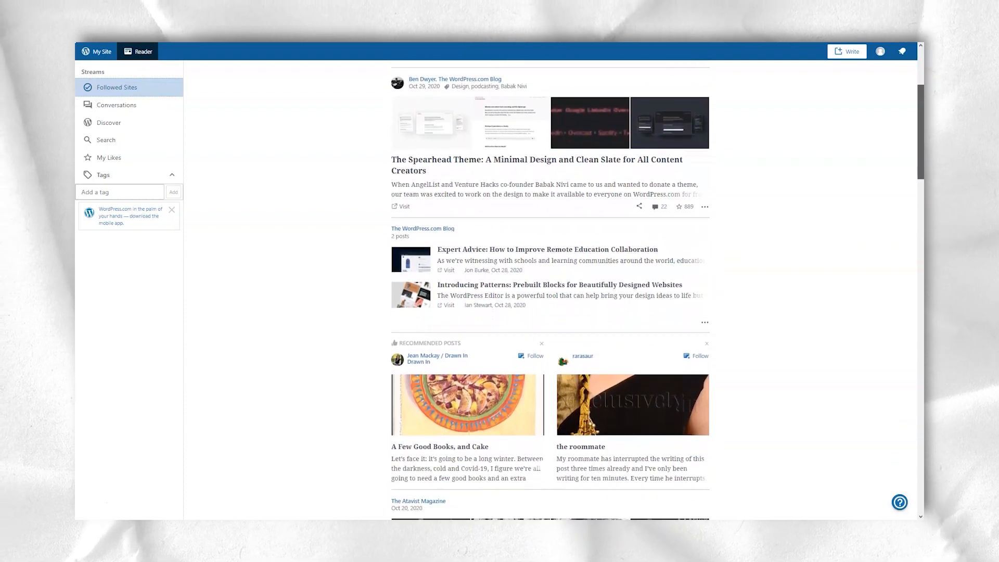
{"action": "scroll", "scroll_direction": "down", "scroll_amount": 3}
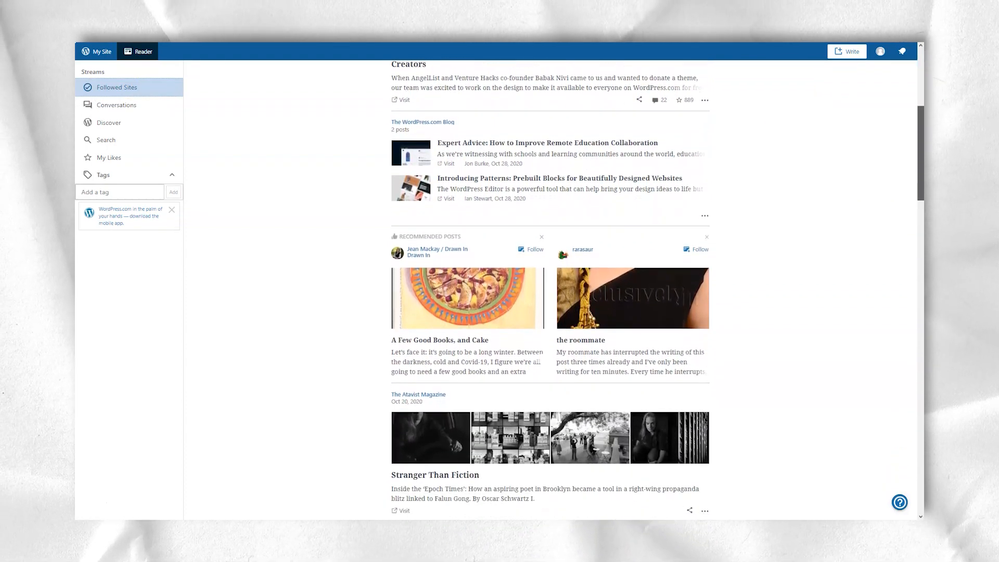
{"action": "scroll", "scroll_direction": "down", "scroll_amount": 3}
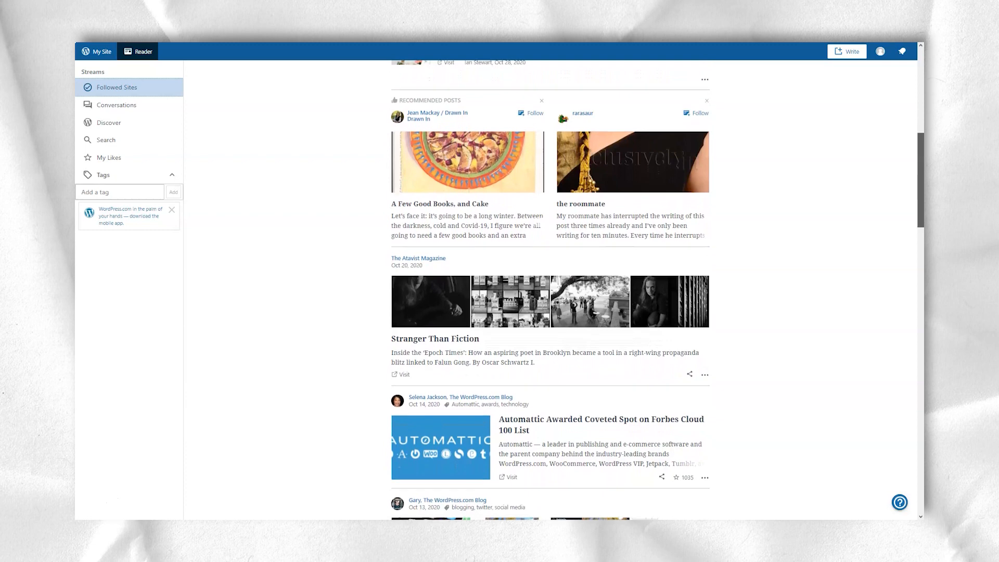
{"action": "scroll", "scroll_direction": "down", "scroll_amount": 3}
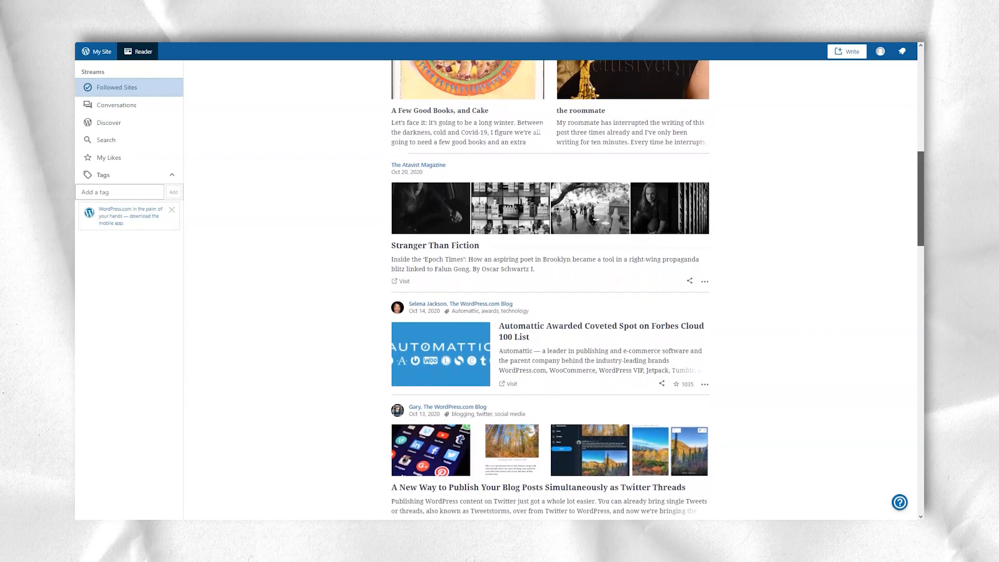
{"action": "scroll", "scroll_direction": "down", "scroll_amount": 3}
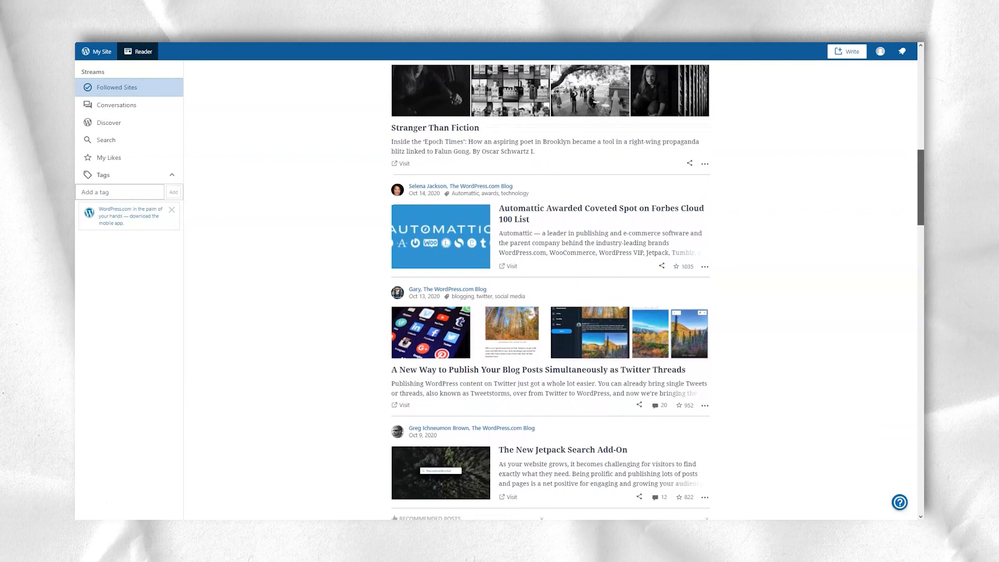
{"action": "scroll", "scroll_direction": "down", "scroll_amount": 3}
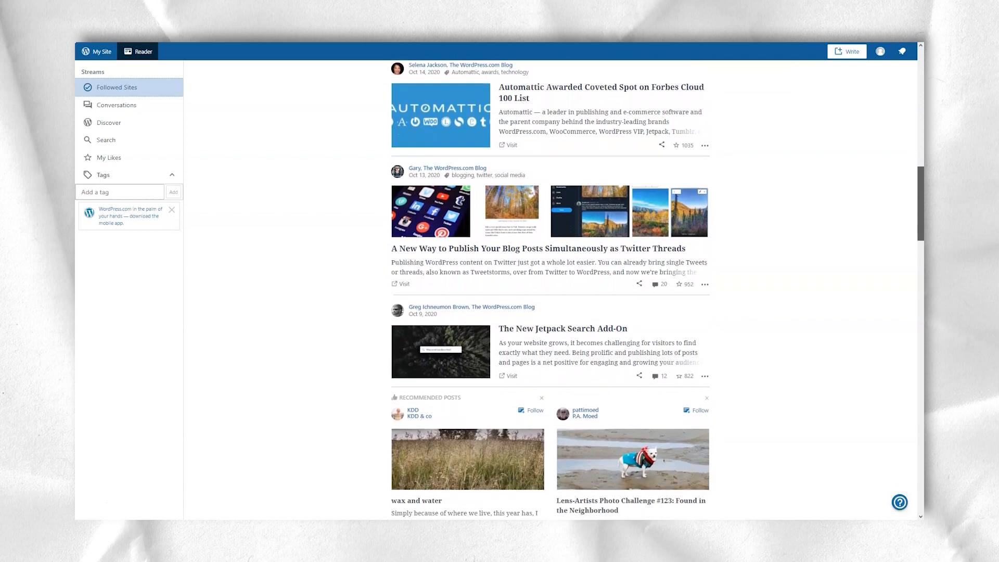
{"action": "scroll", "scroll_direction": "down", "scroll_amount": 3}
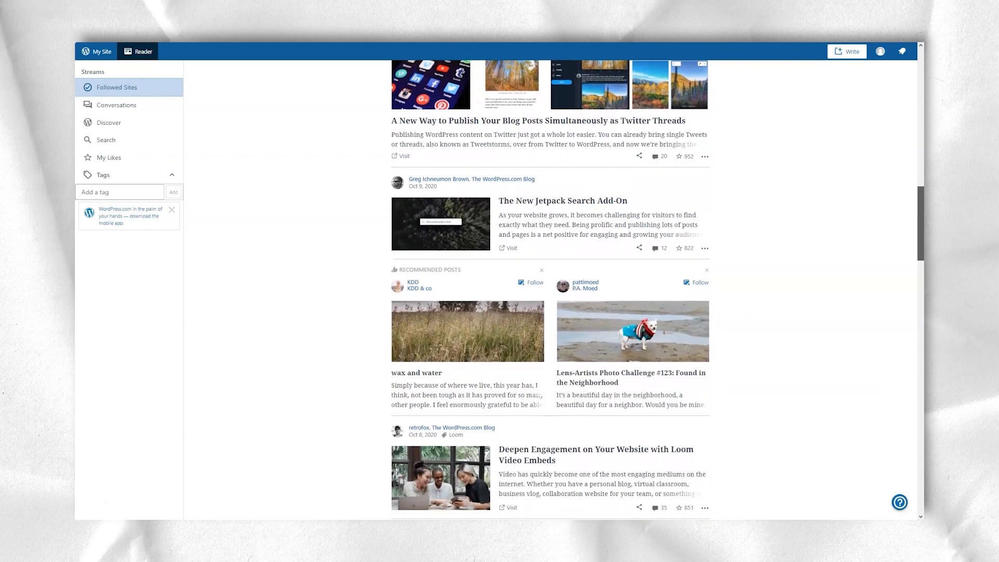
{"action": "scroll", "scroll_direction": "down", "scroll_amount": 3}
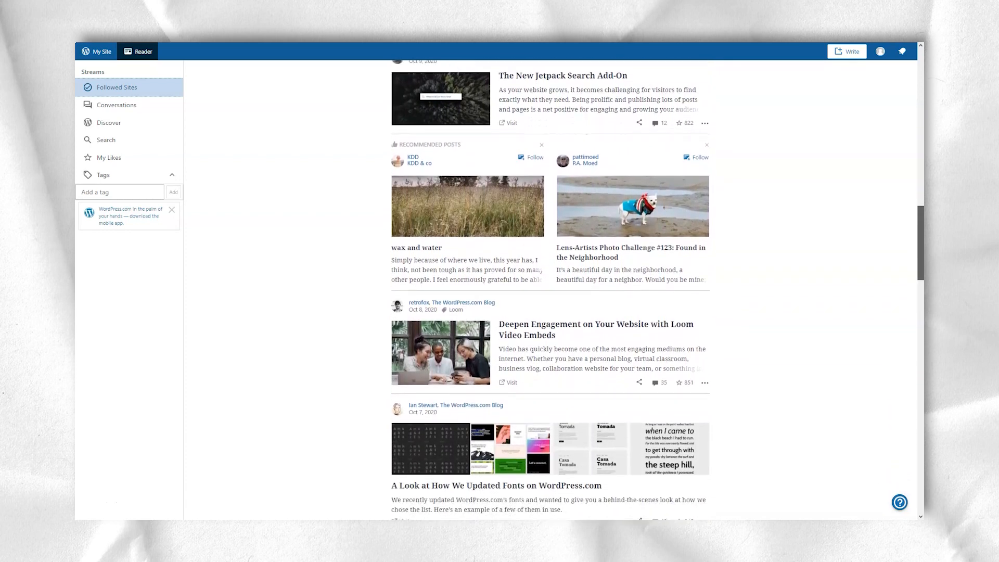
{"action": "scroll", "scroll_direction": "down", "scroll_amount": 3}
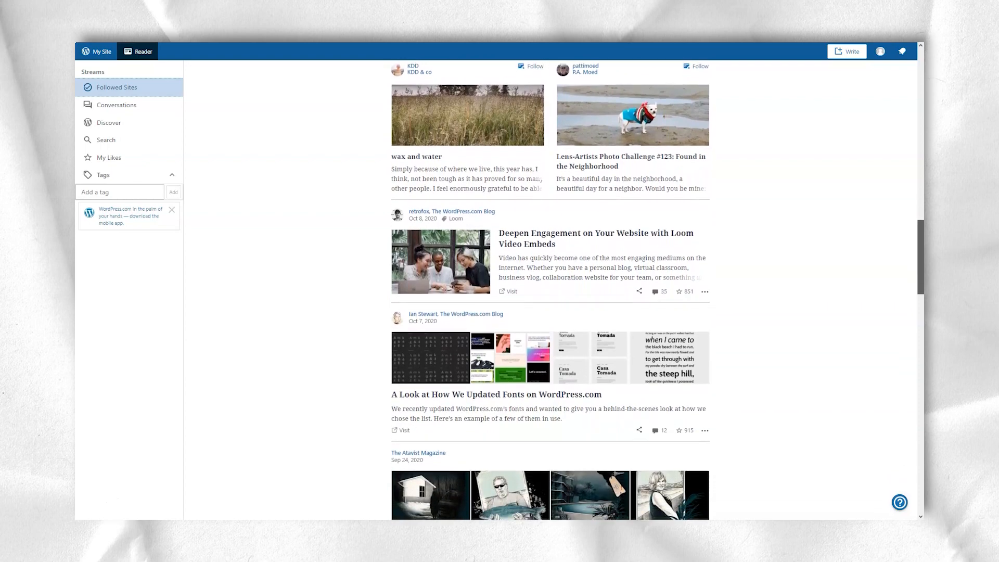